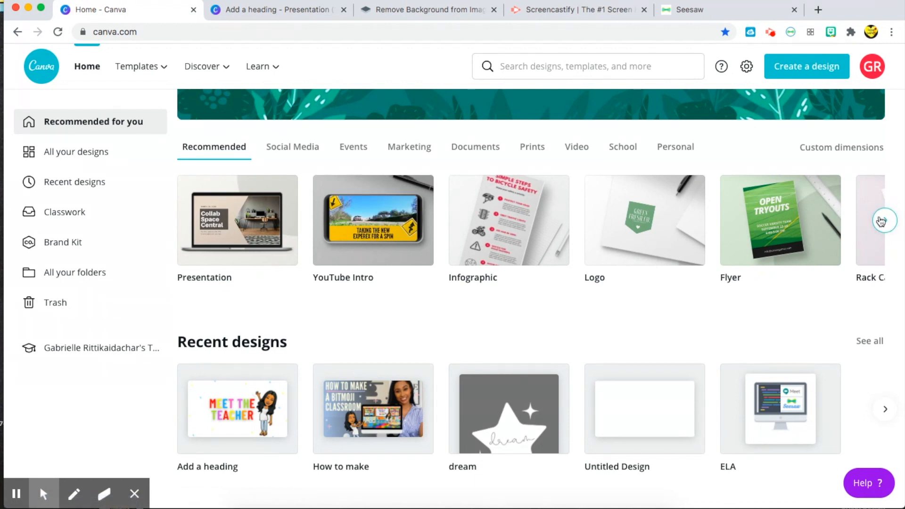
Step: Start a new blank 16:9 presentation design and browse the Templates panel
left_click(841, 147)
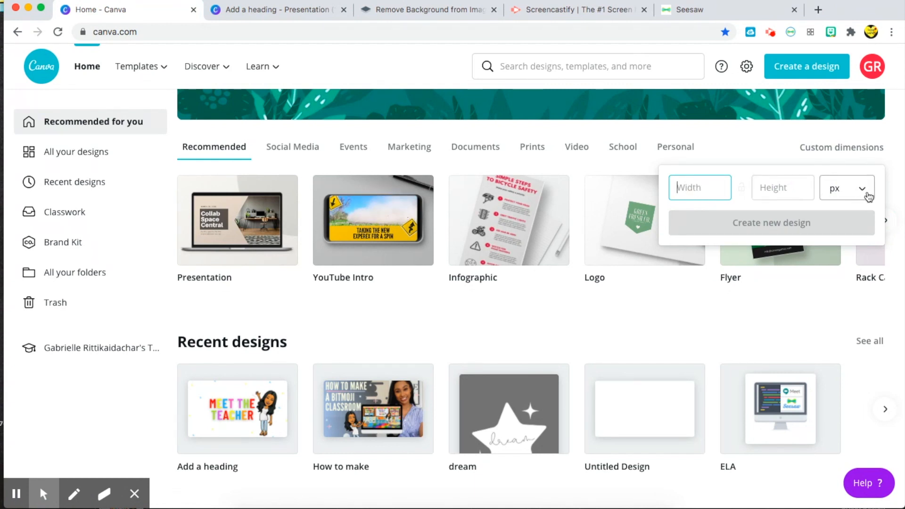
left_click(846, 189)
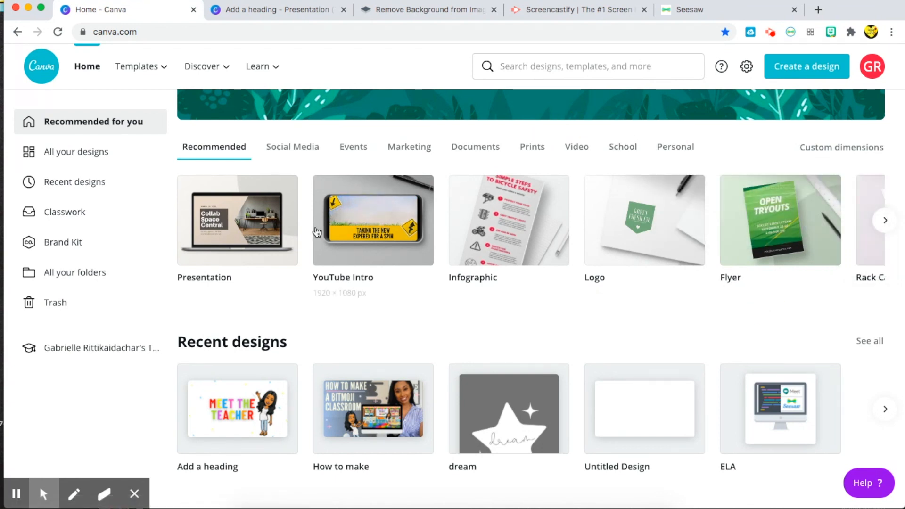
mouse_move(237, 225)
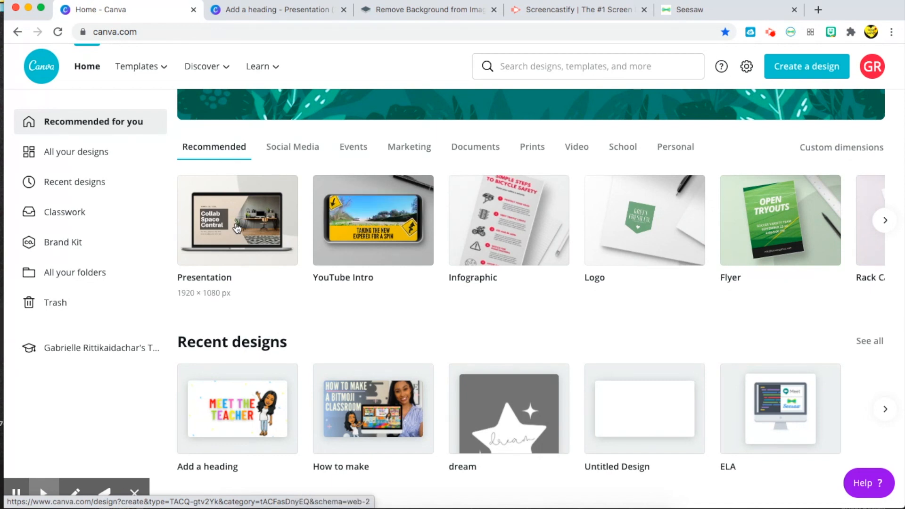
left_click(236, 220)
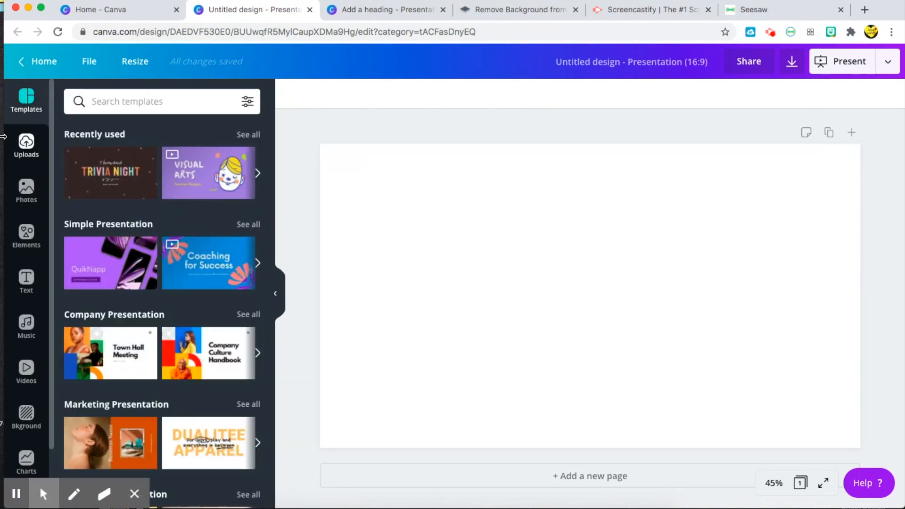
scroll("down", 3)
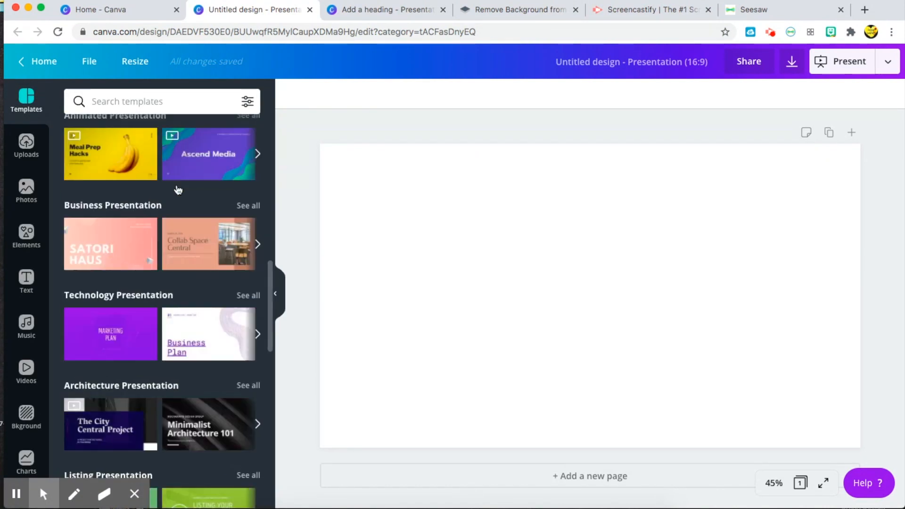
scroll("down", 3)
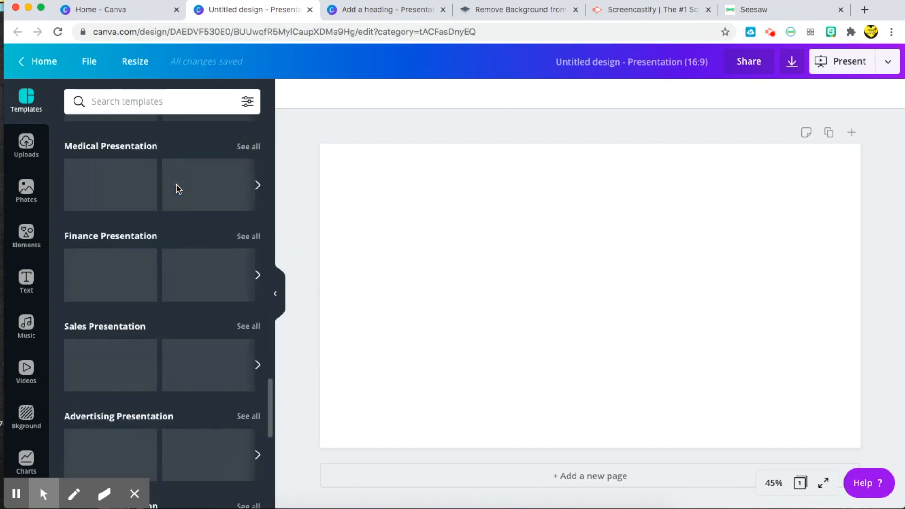
scroll("up", 3)
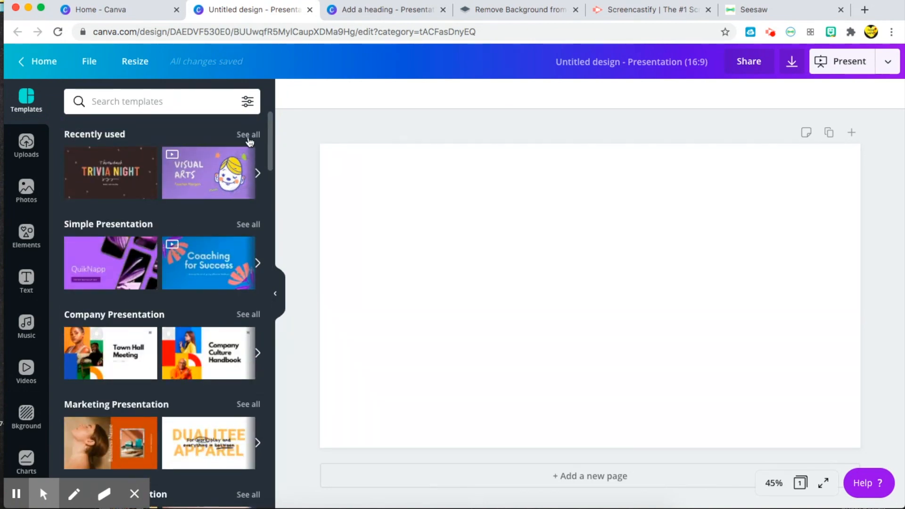
mouse_move(254, 143)
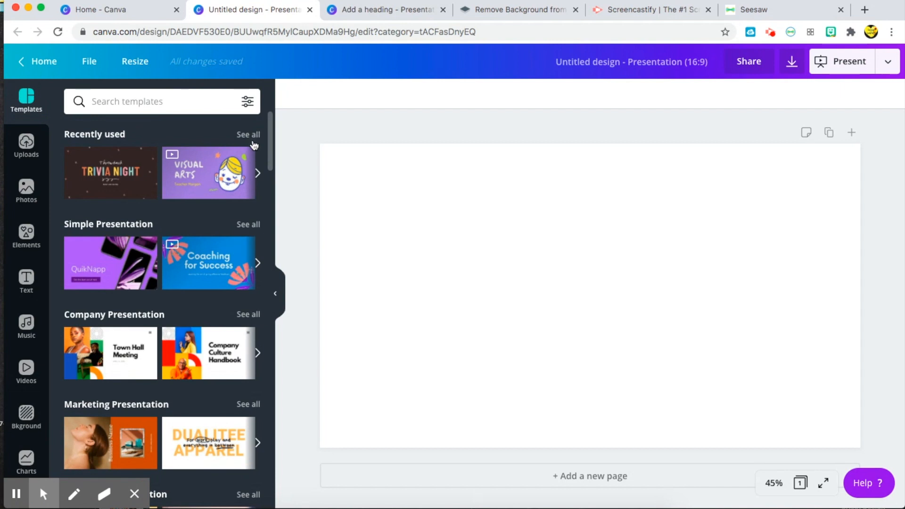
mouse_move(214, 175)
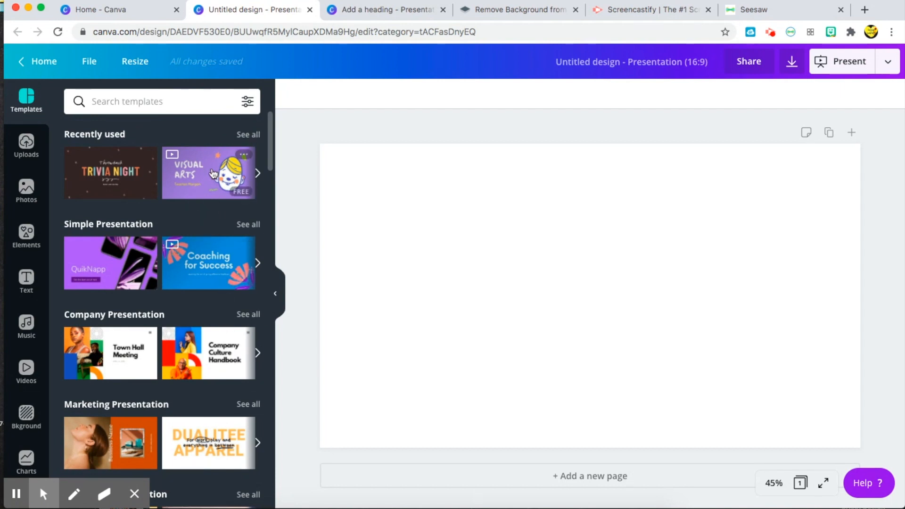
mouse_move(259, 176)
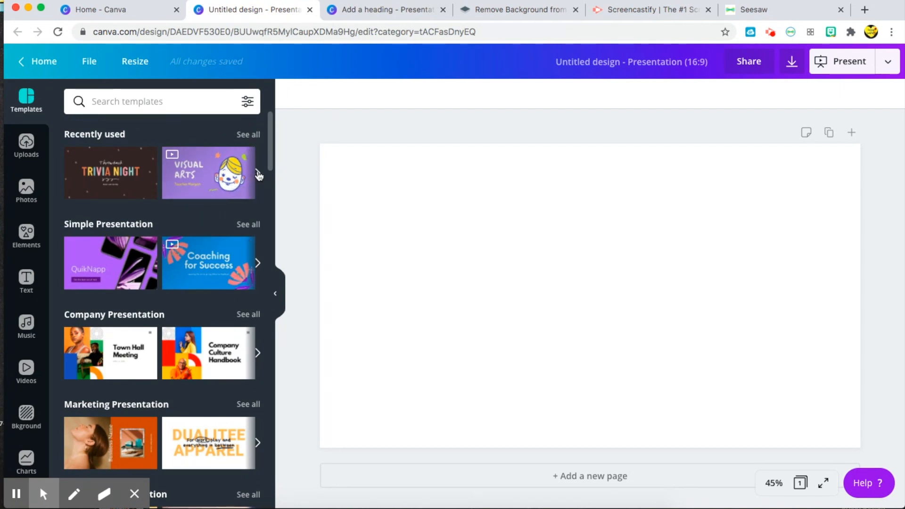
mouse_move(215, 175)
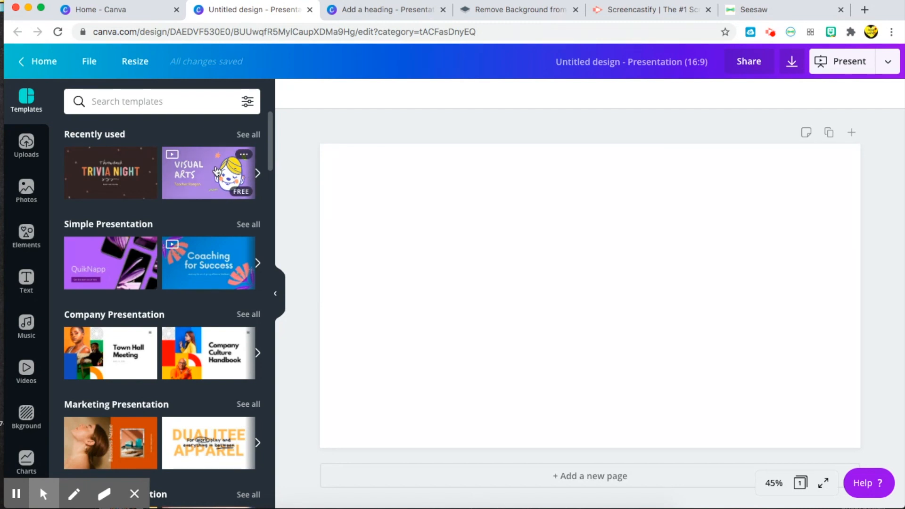
Step: Show the 17 pages of the Green and Blue Playful Visual Arts template
left_click(208, 171)
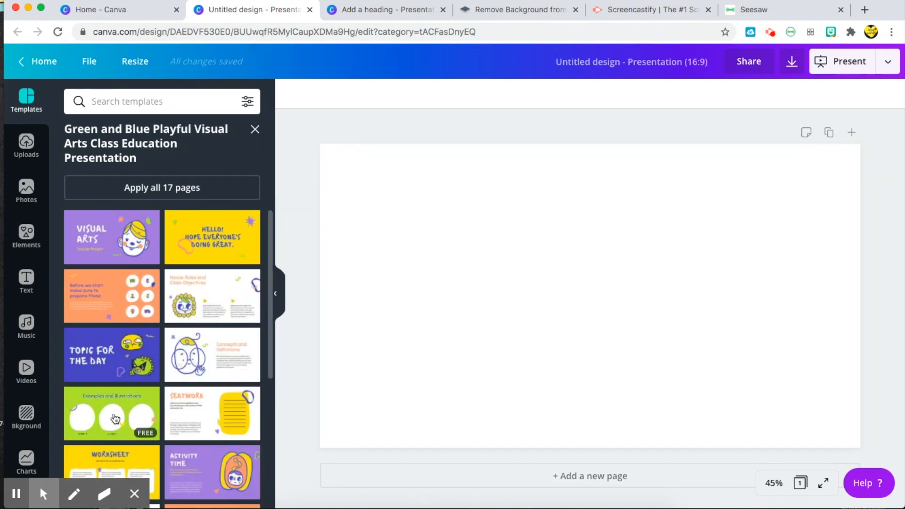
mouse_move(100, 414)
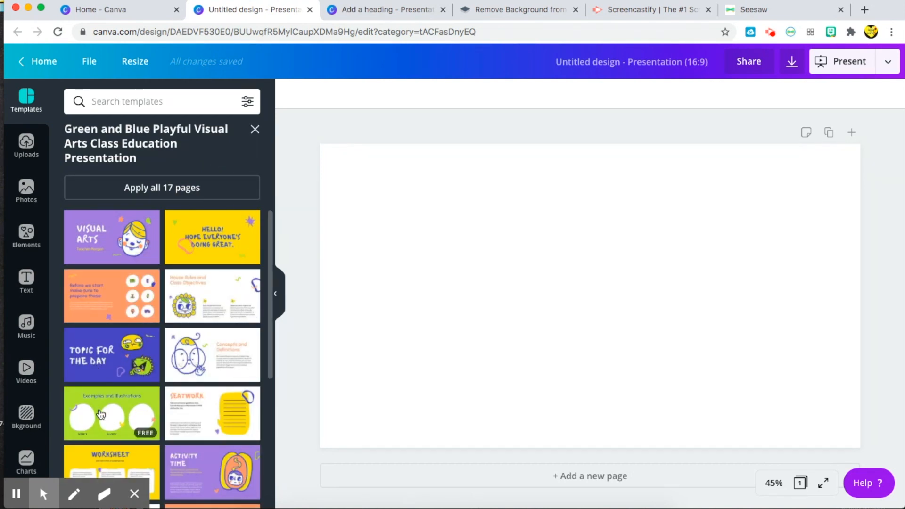
scroll("down", 3)
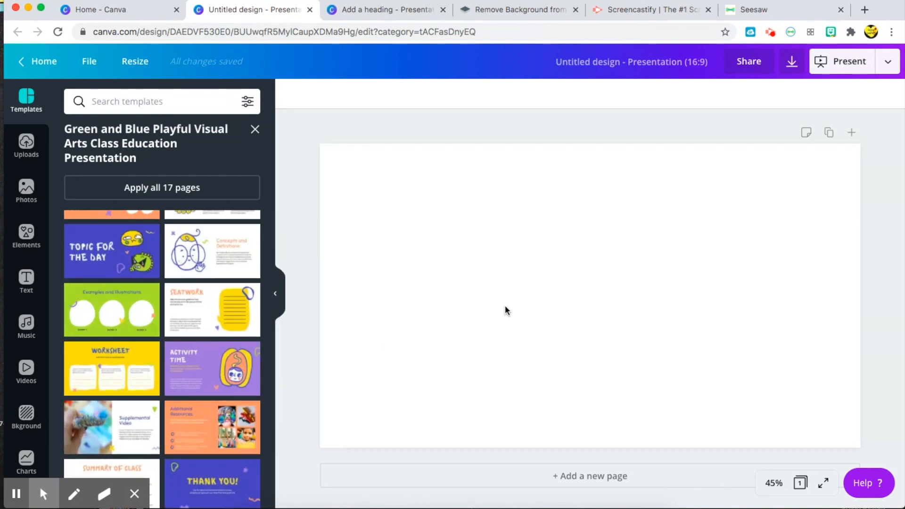
mouse_move(495, 299)
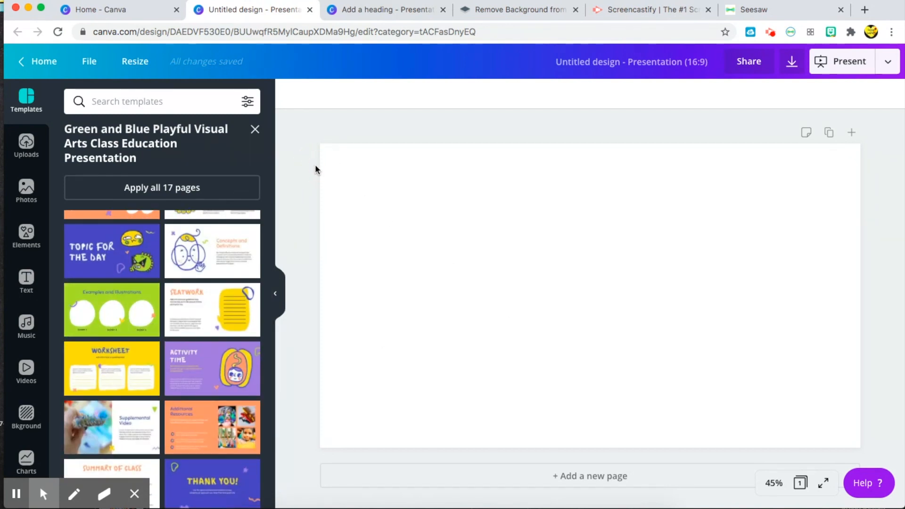
Step: Add the GLOW neon text style and retype it as the MEET THE TEACHER heading
left_click(26, 281)
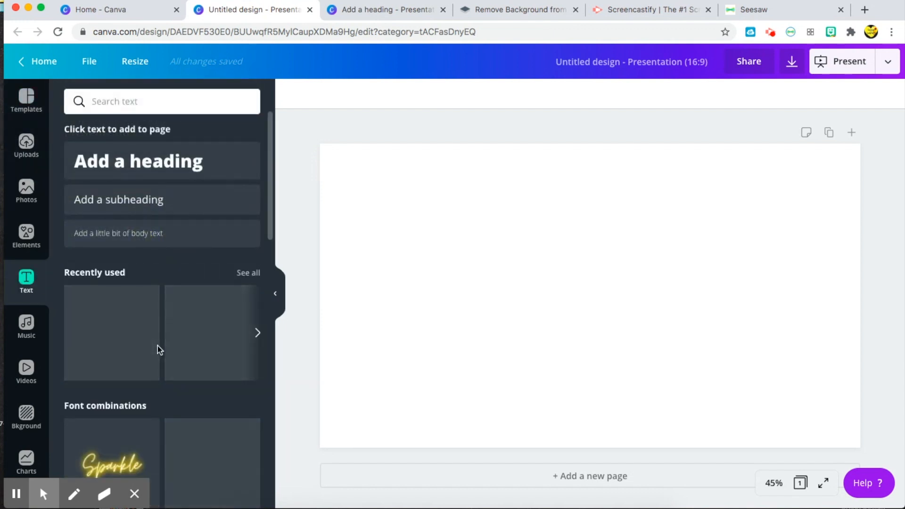
scroll("down", 3)
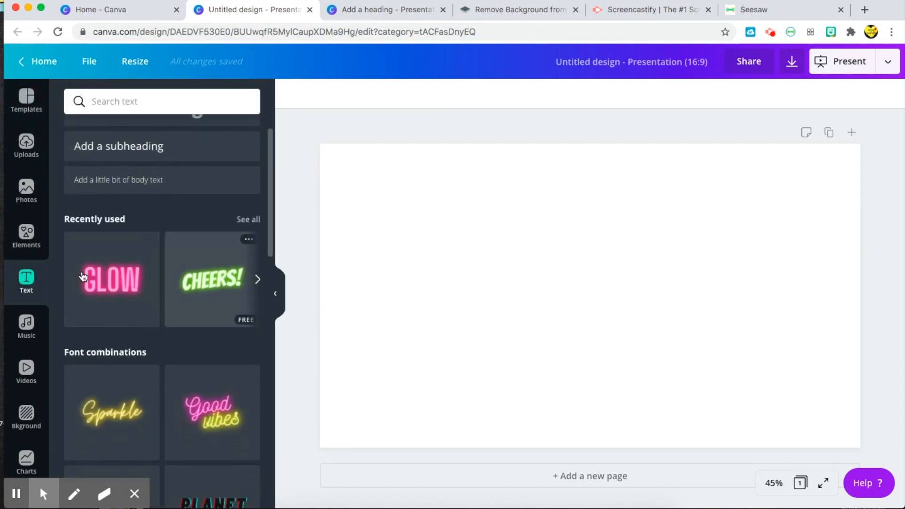
mouse_move(212, 380)
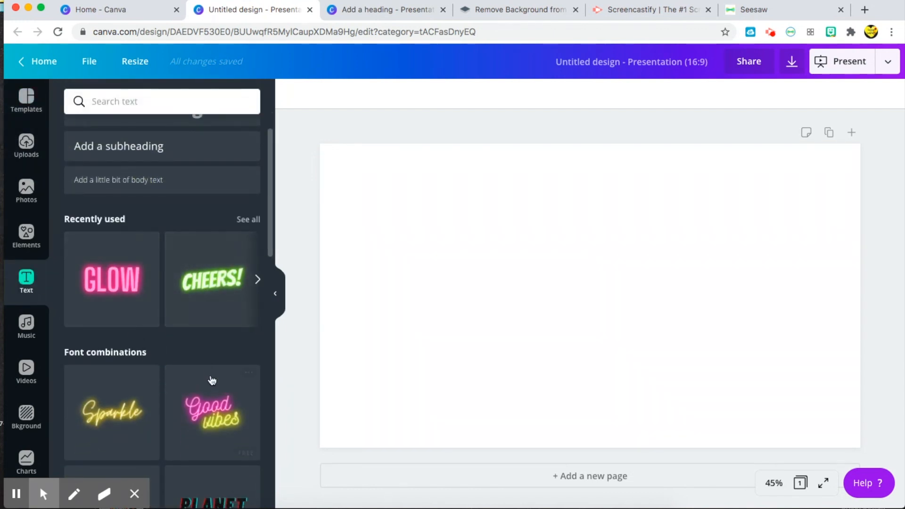
scroll("down", 3)
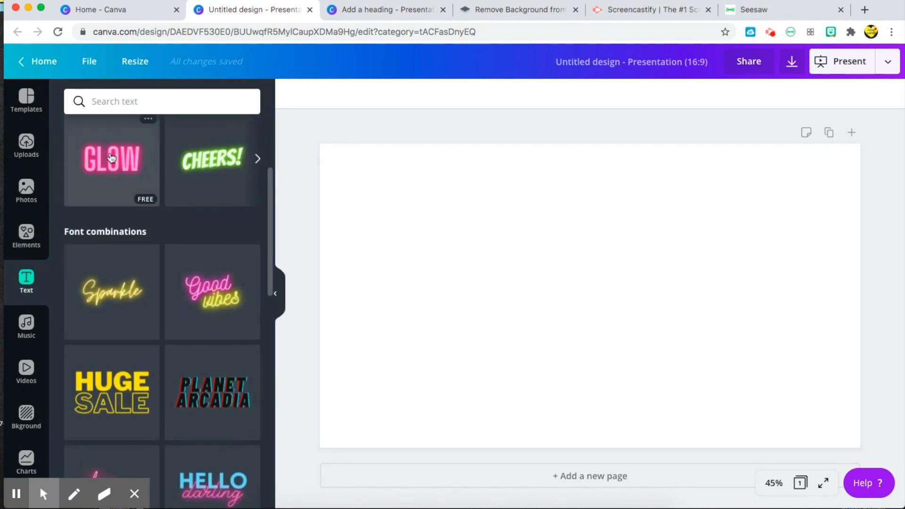
left_click(111, 158)
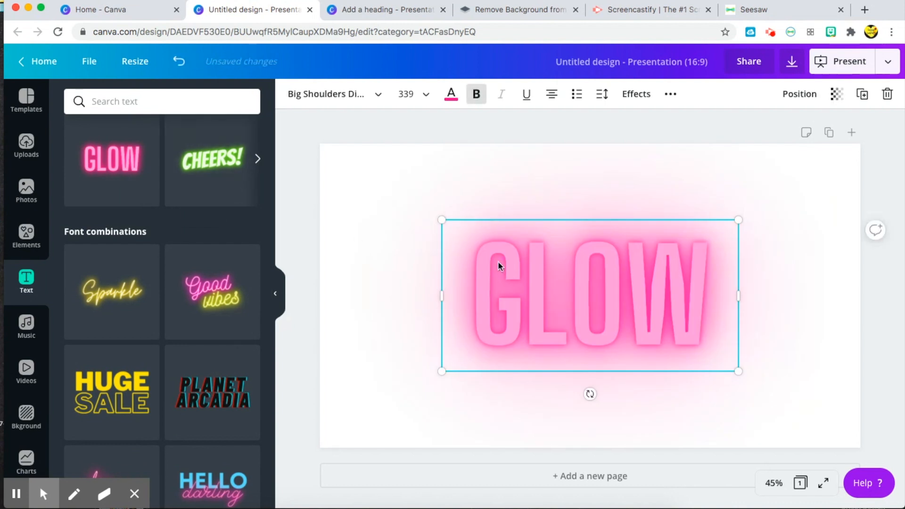
type("MEET THE")
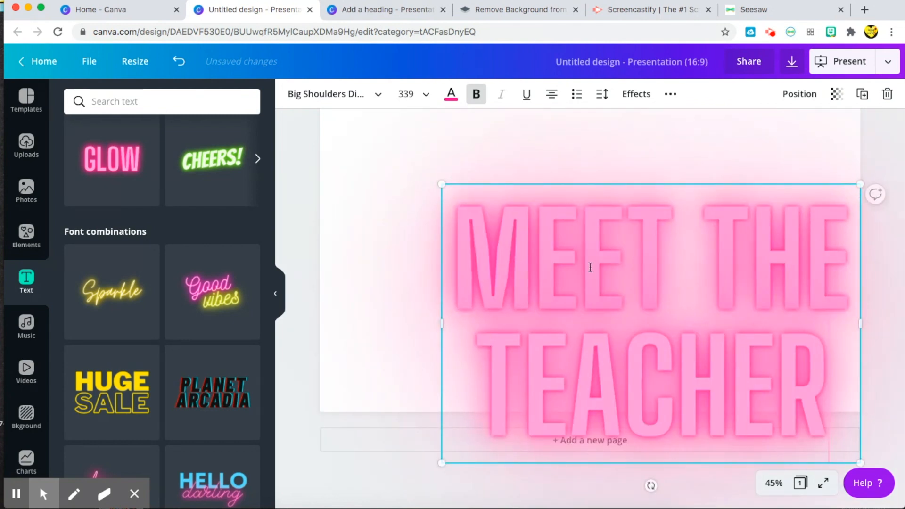
Step: Set the heading to font size 250 and change its glow from pink to light blue
left_click(427, 95)
type("150")
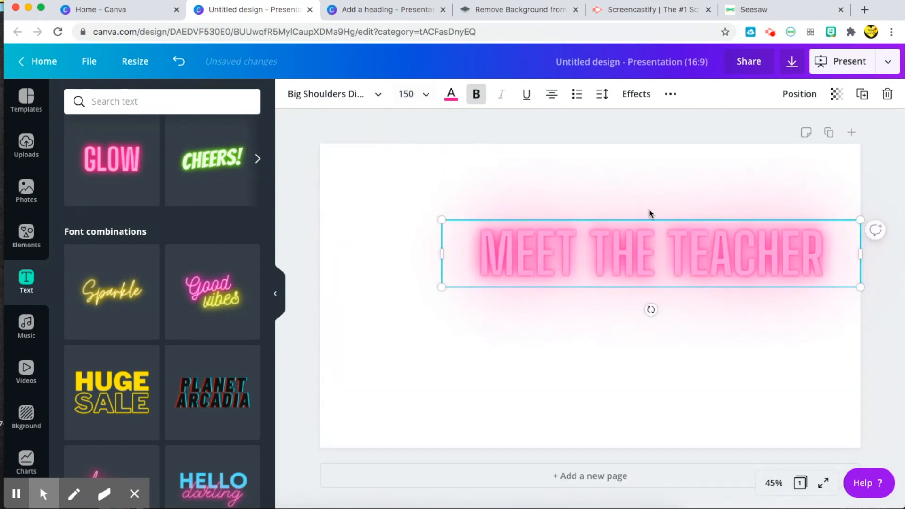
left_click(426, 94)
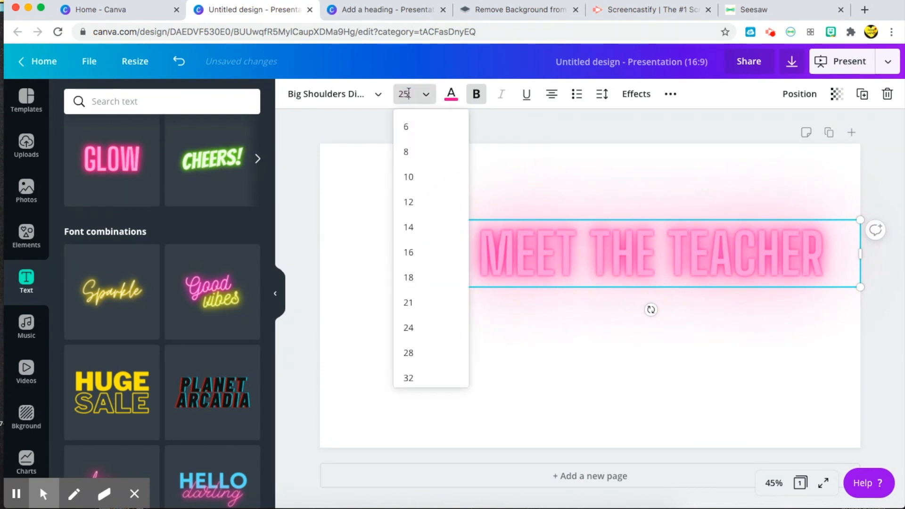
type("250")
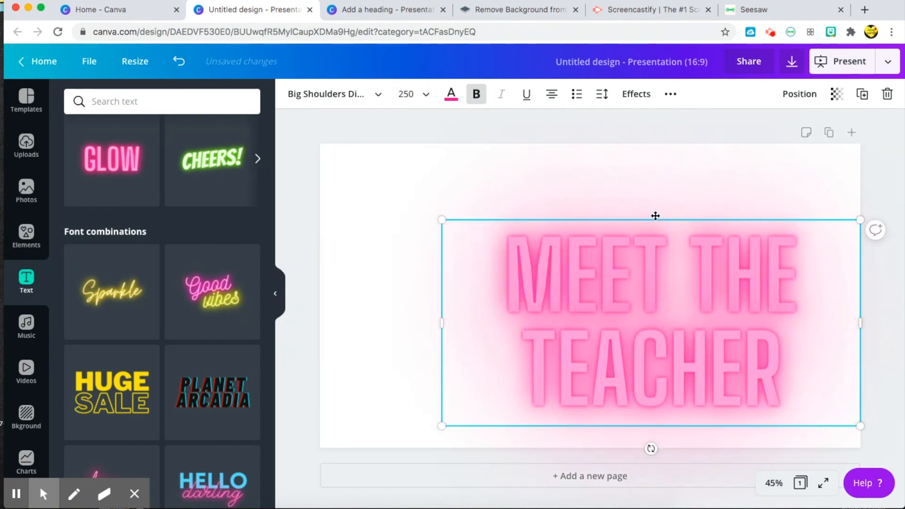
left_click(451, 93)
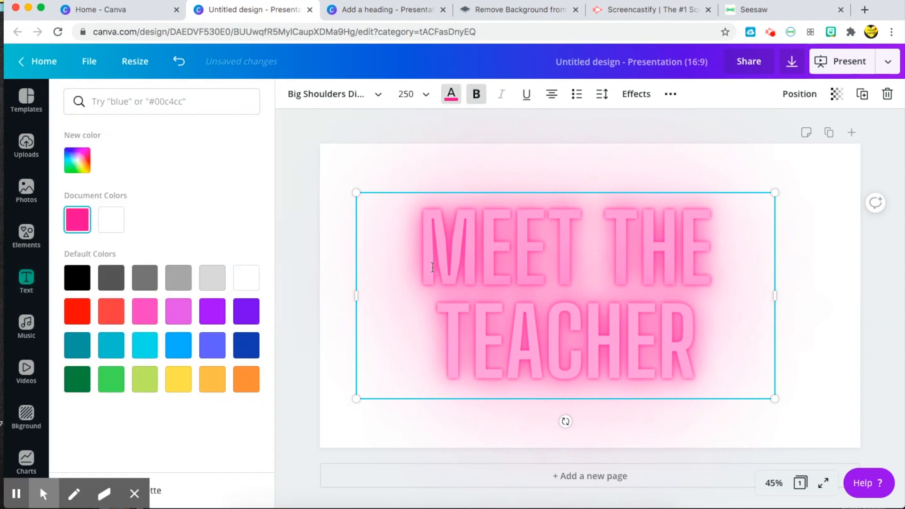
left_click(178, 345)
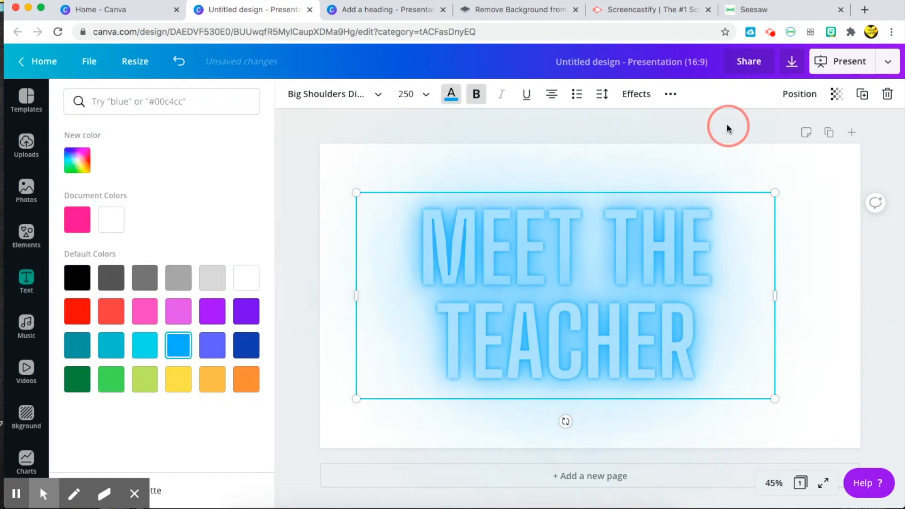
left_click(27, 282)
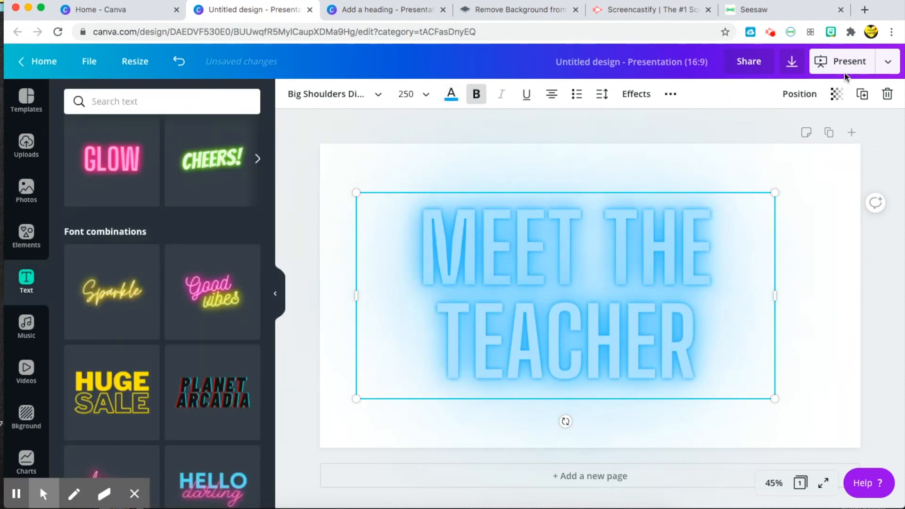
mouse_move(831, 33)
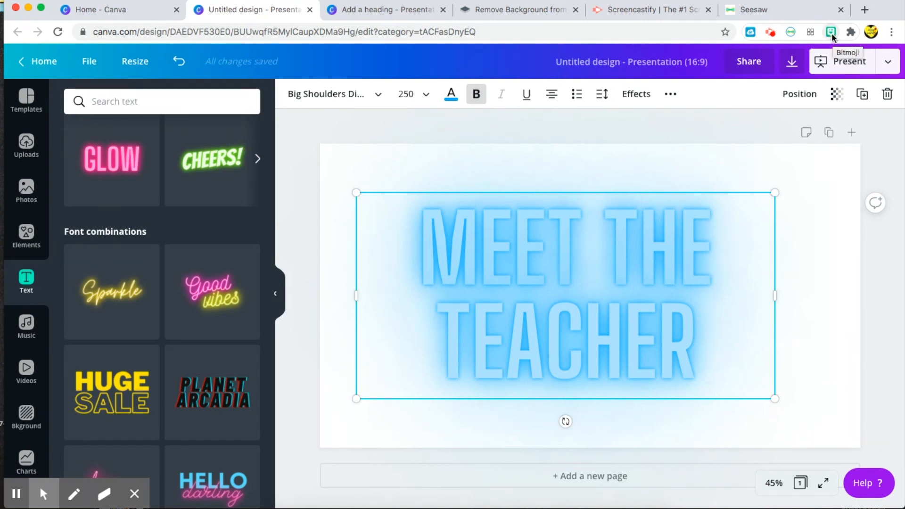
Step: Add a waving Bitmoji found with 'pose' beside the title and name the design Meet the teacher
left_click(831, 32)
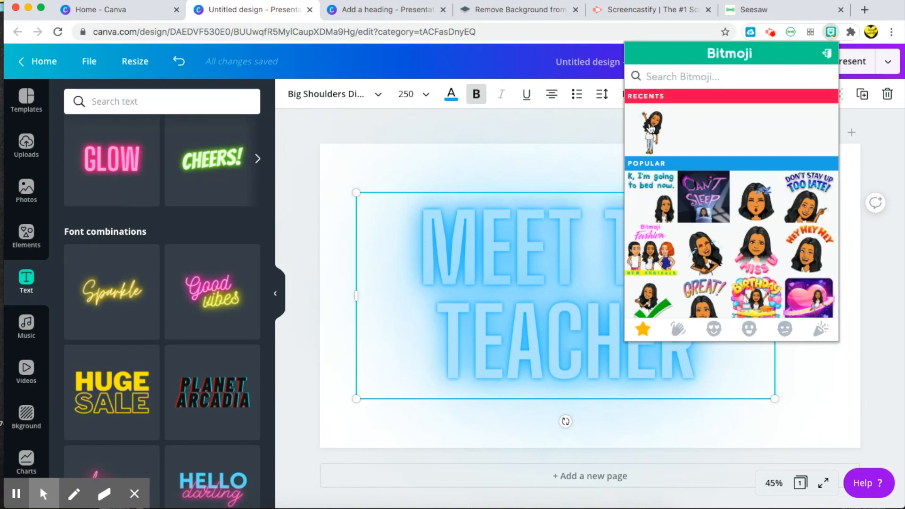
type("pose")
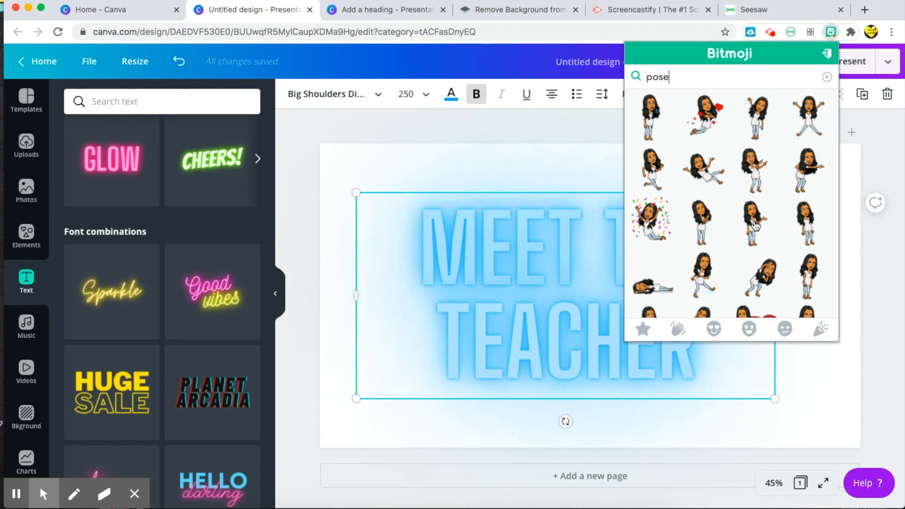
mouse_move(756, 116)
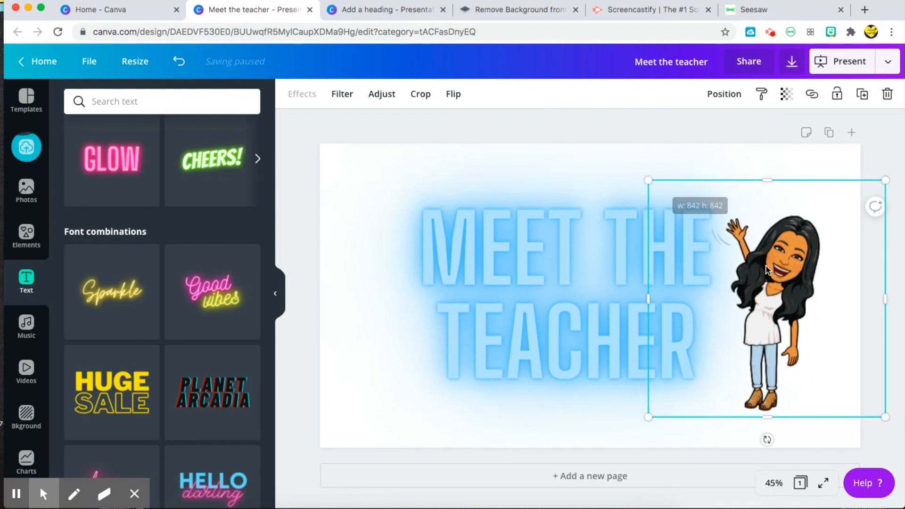
left_click(580, 138)
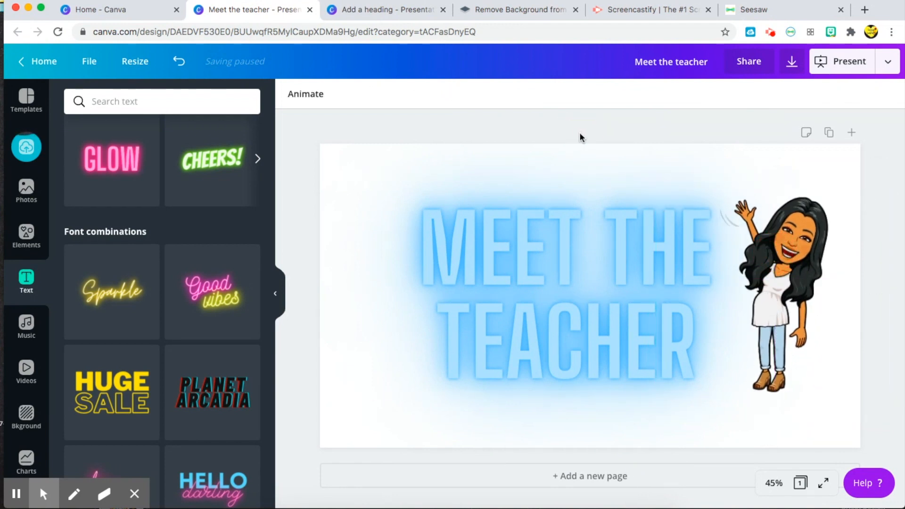
mouse_move(546, 479)
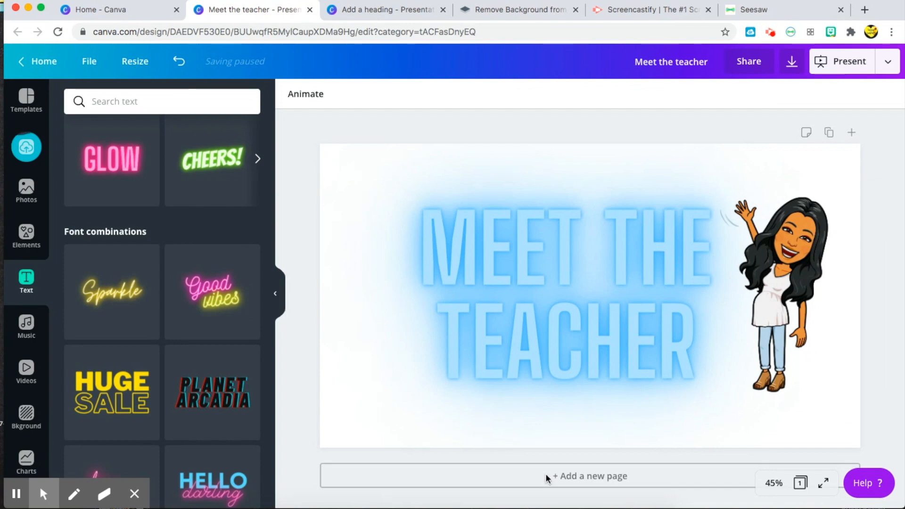
Step: Add page 2 and apply the Examples and Illustrations template layout to it
left_click(588, 475)
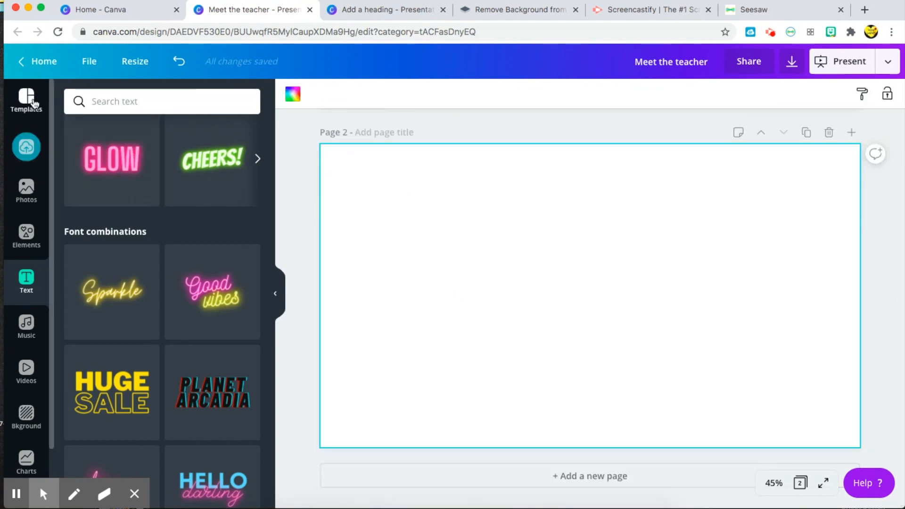
left_click(26, 98)
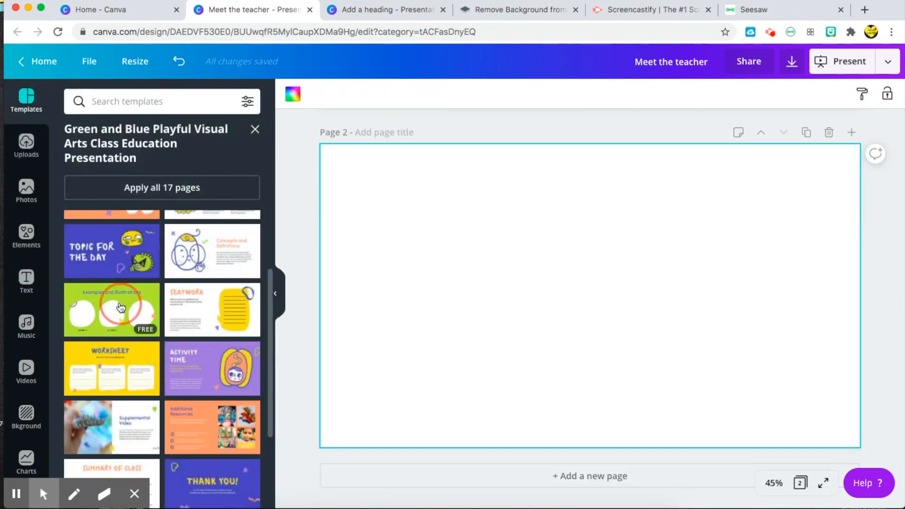
left_click(111, 310)
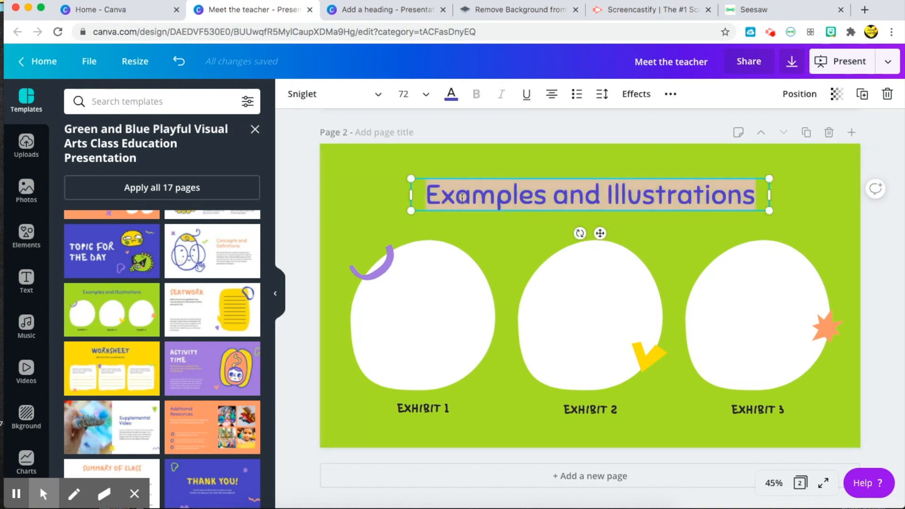
Step: Rewrite the page 2 heading as 'I have 2 kids and 1 on the way'
type("I have 2")
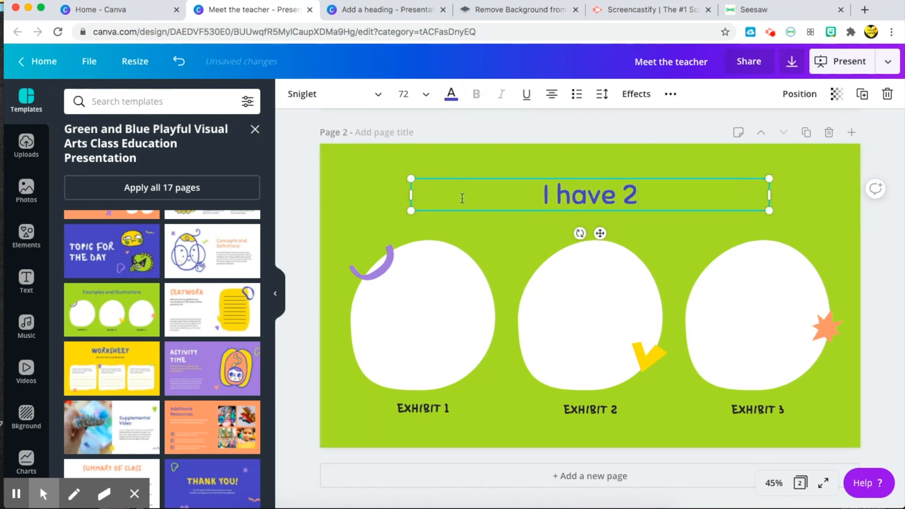
type("kids and 1")
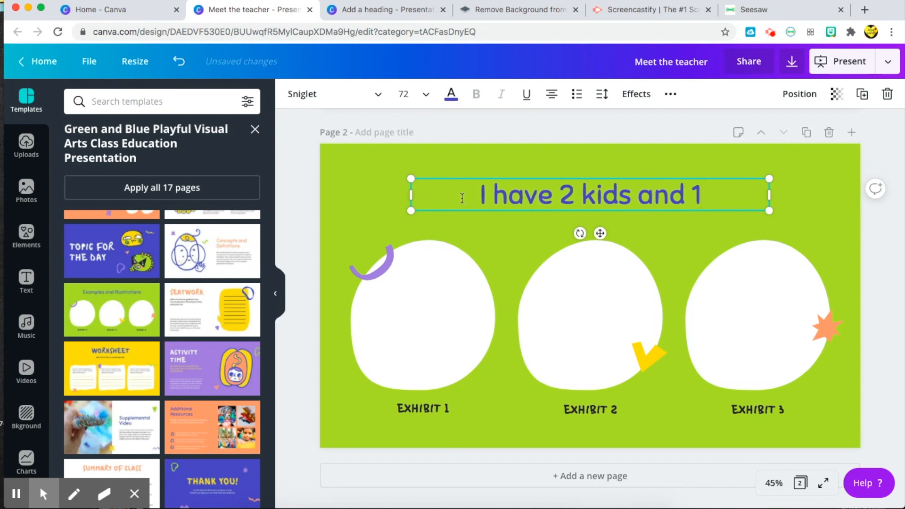
type("on the way")
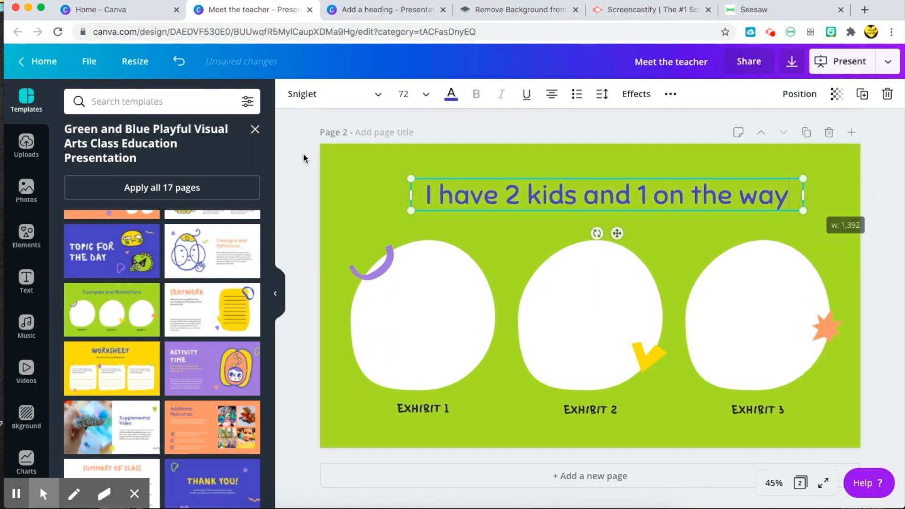
left_click(329, 93)
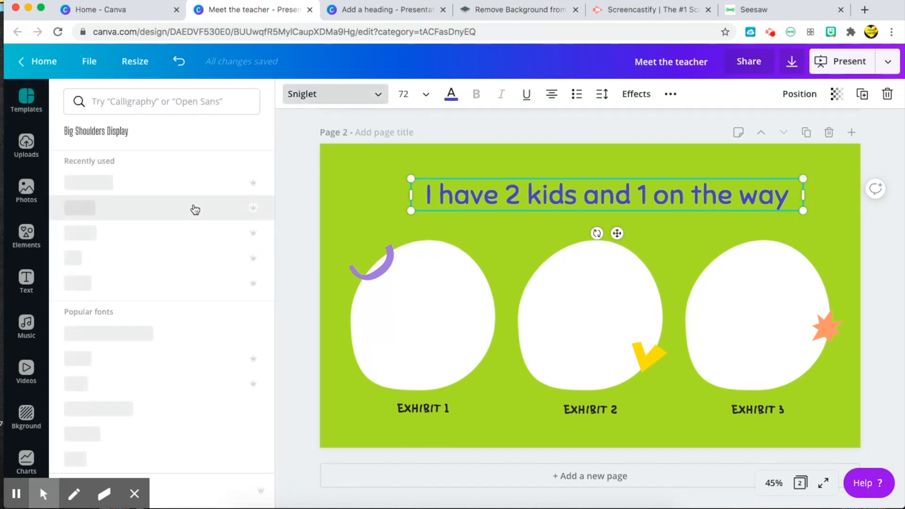
scroll("down", 3)
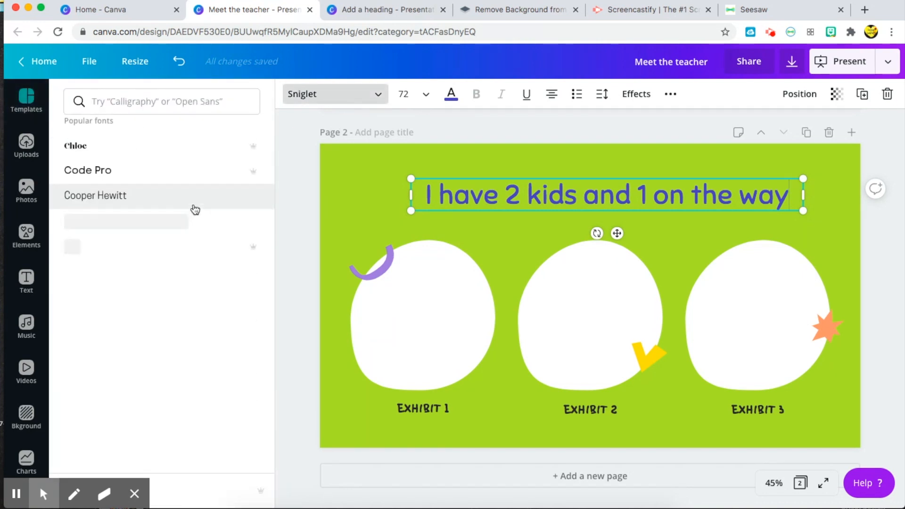
scroll("down", 3)
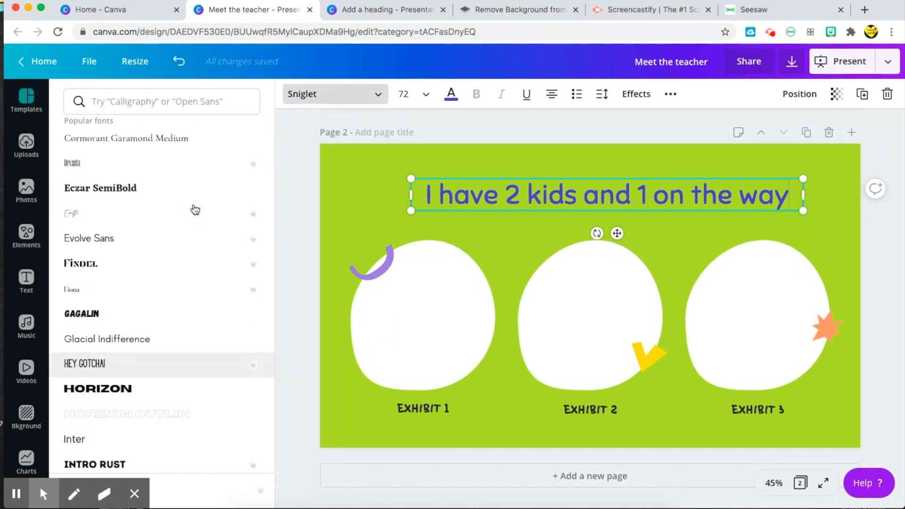
scroll("up", 3)
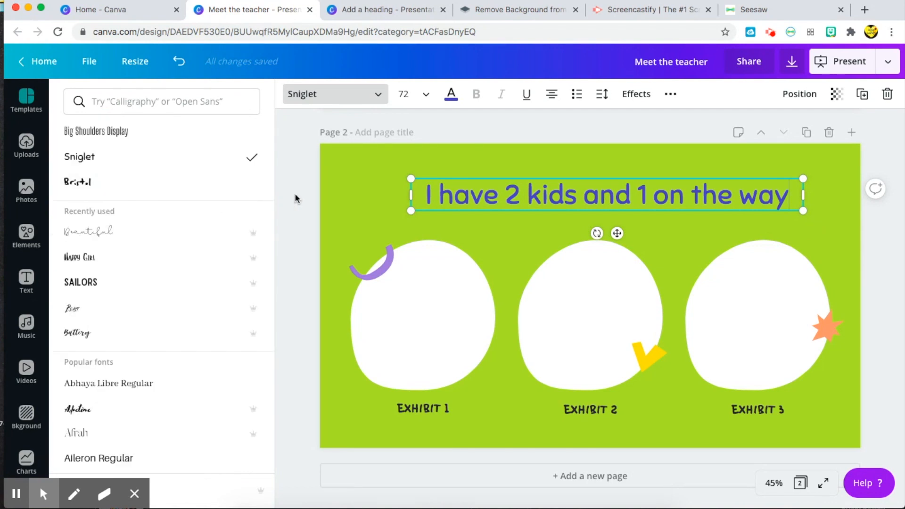
left_click(26, 99)
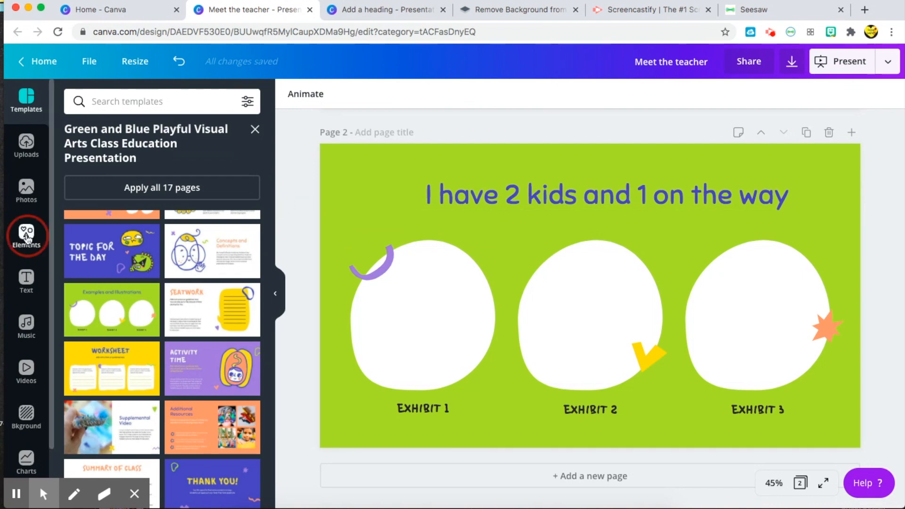
Step: Fill the three exhibit circles with a girl, a spotted dog and a boy from Elements
left_click(27, 236)
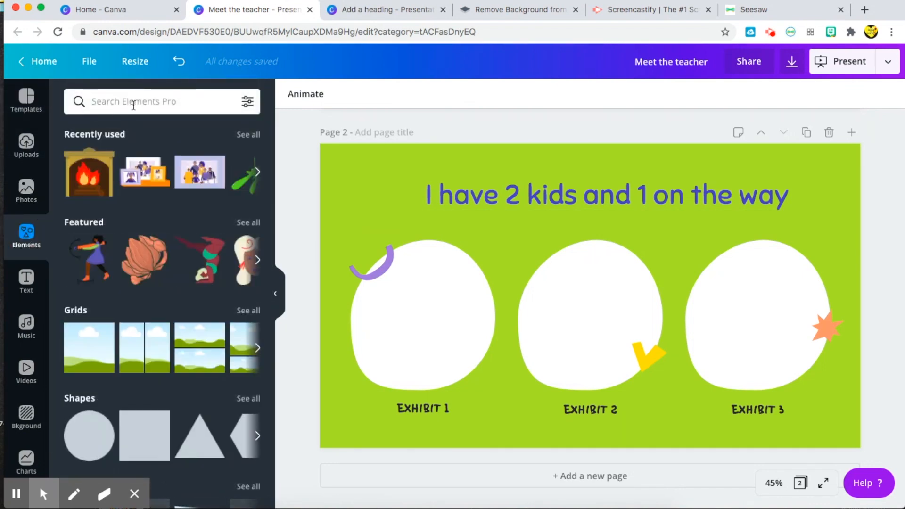
left_click(161, 101)
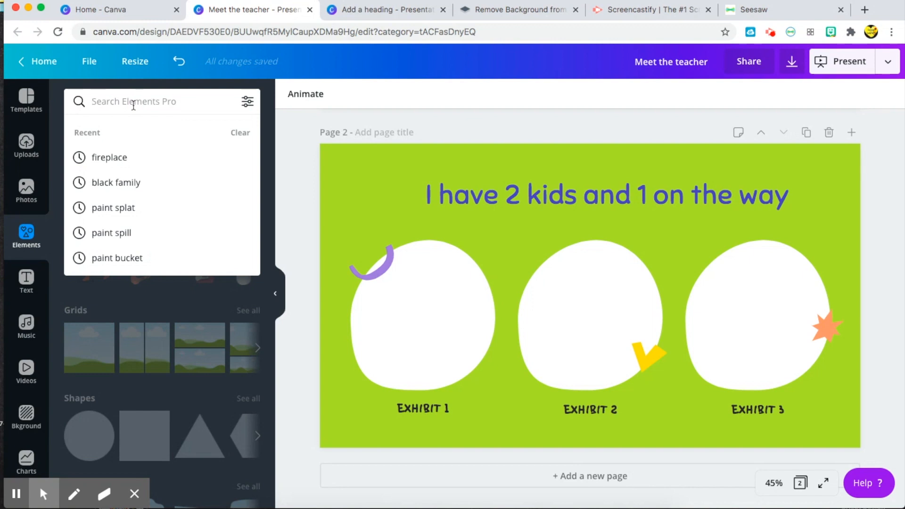
type("pet")
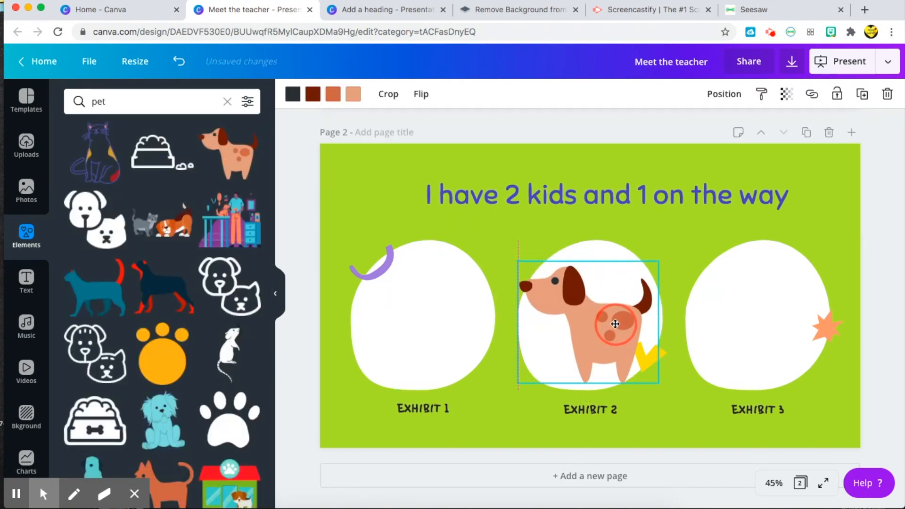
scroll("down", 3)
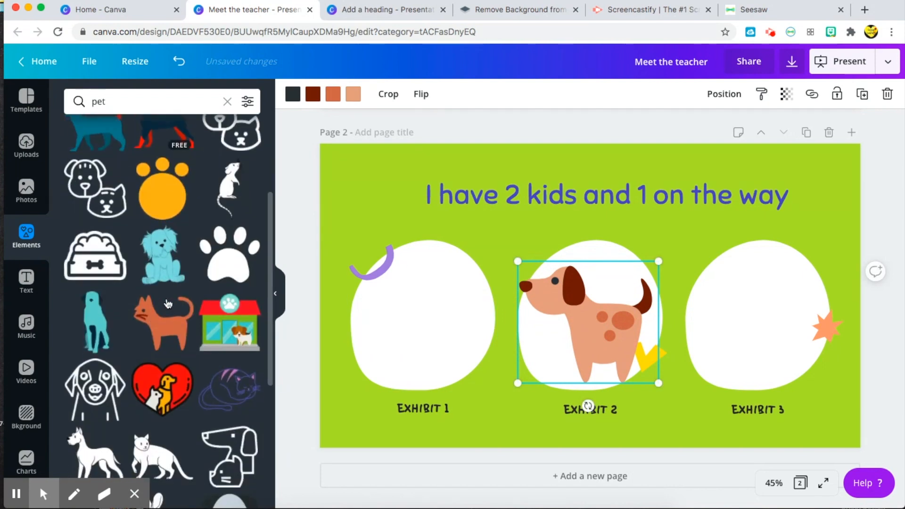
scroll("down", 3)
type("kids")
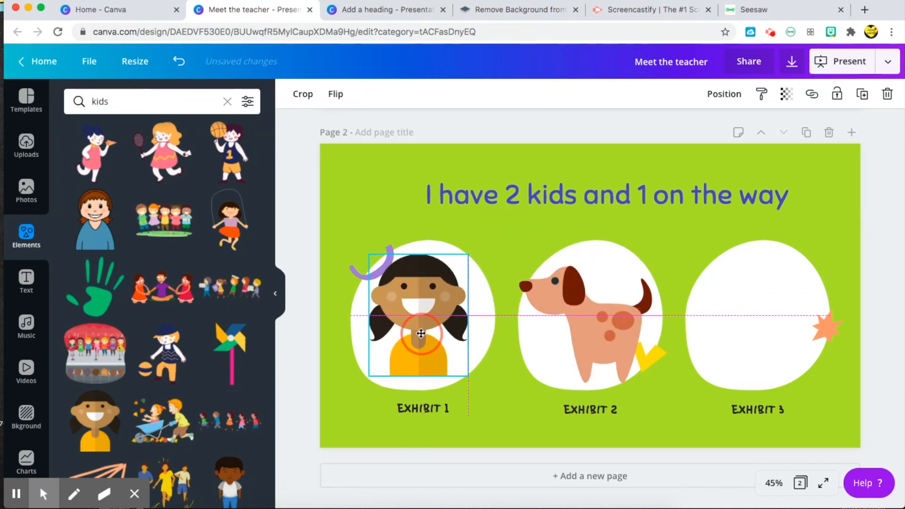
scroll("down", 3)
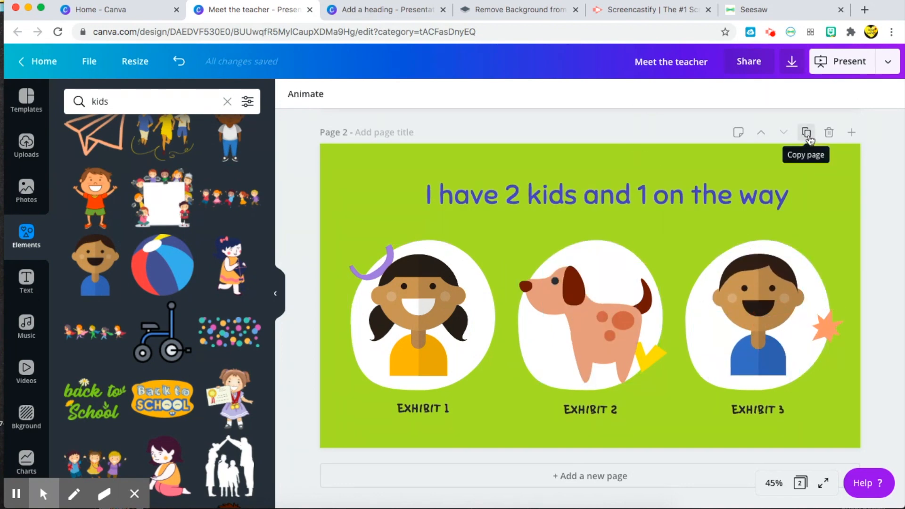
Step: Duplicate page 2 as a cleared green Page 3 and search Elements for 'paper'
left_click(805, 132)
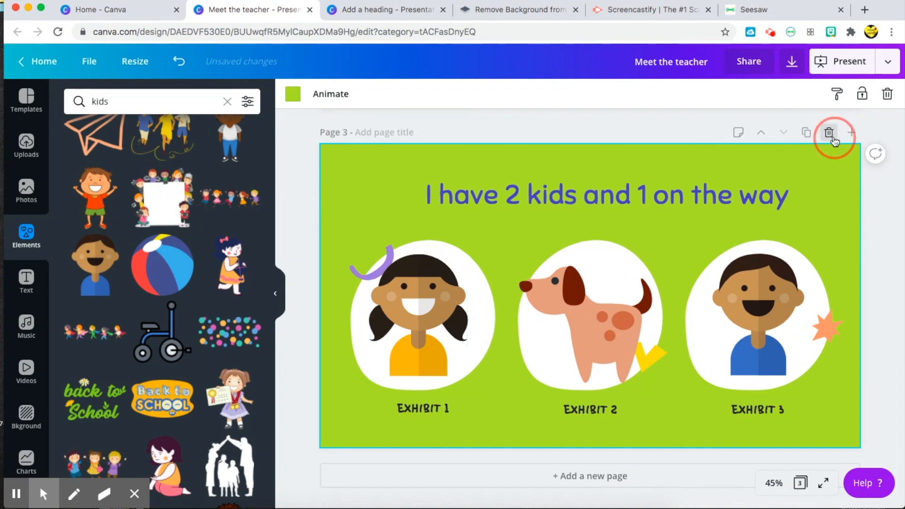
left_click(828, 133)
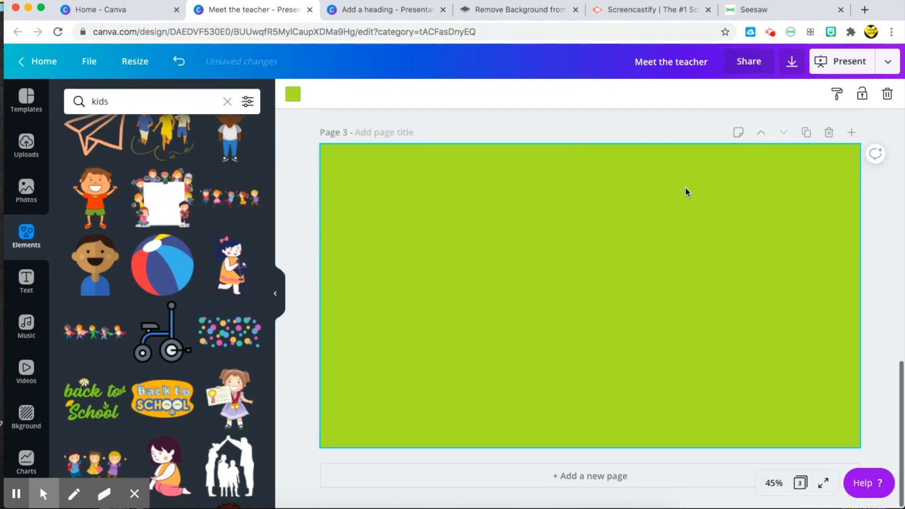
left_click(144, 100)
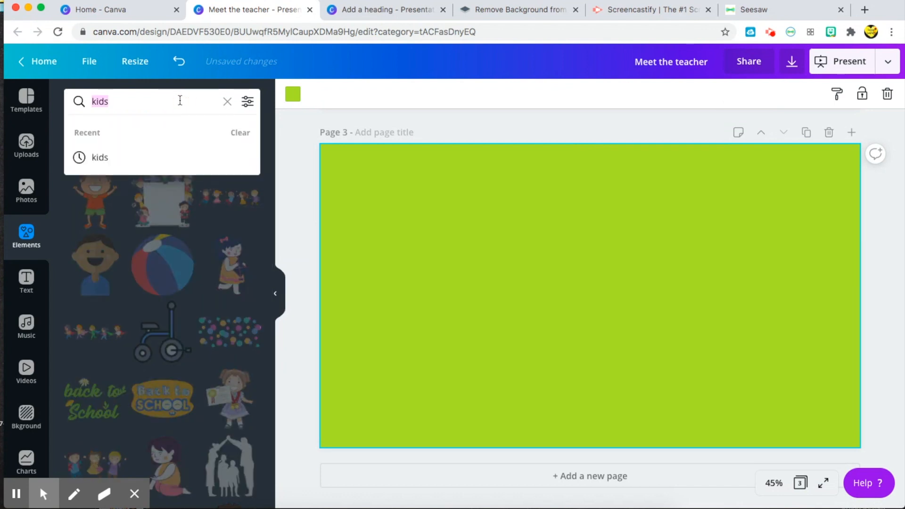
type("paper")
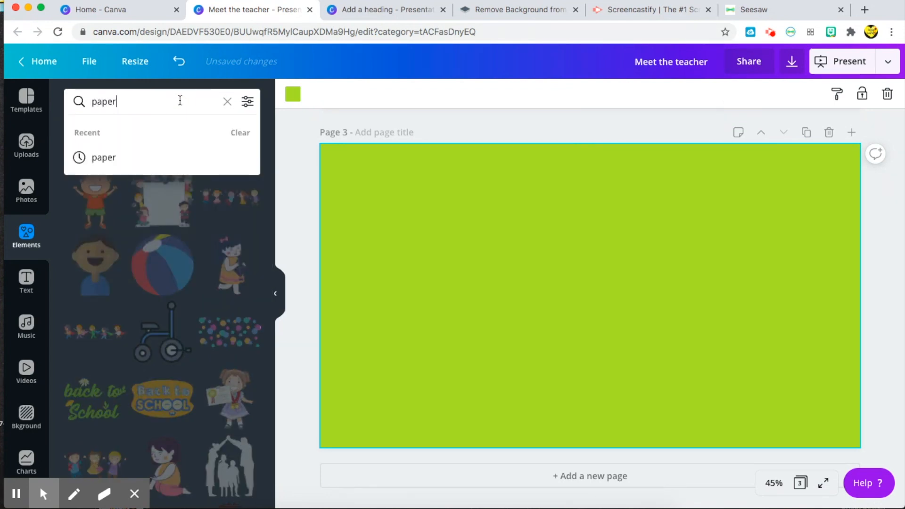
key("Return")
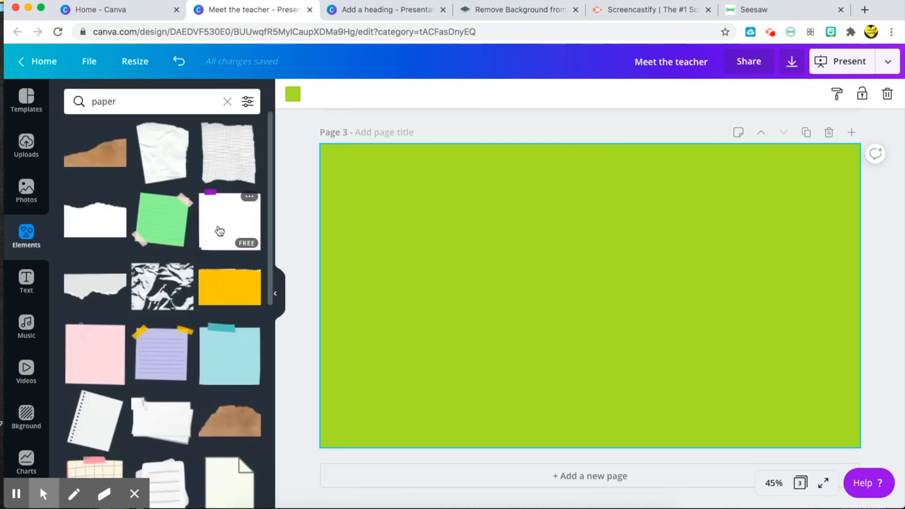
mouse_move(230, 194)
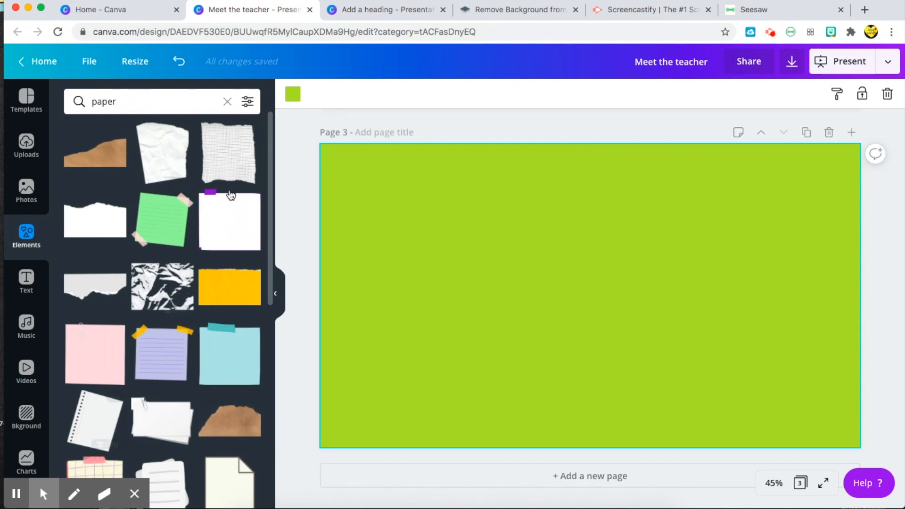
mouse_move(91, 428)
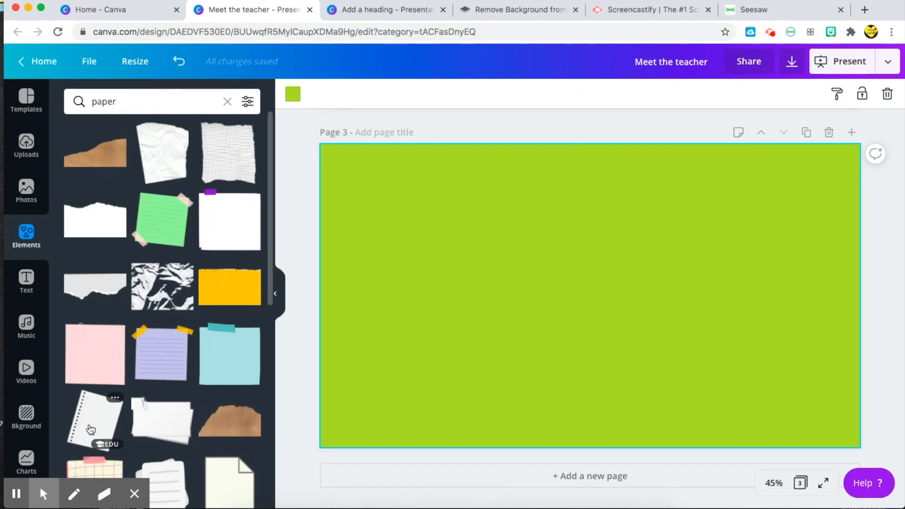
Step: Place the hole-punched notebook sheet on Page 3 with a cheering Bitmoji bursting through it
left_click(95, 418)
type("hi")
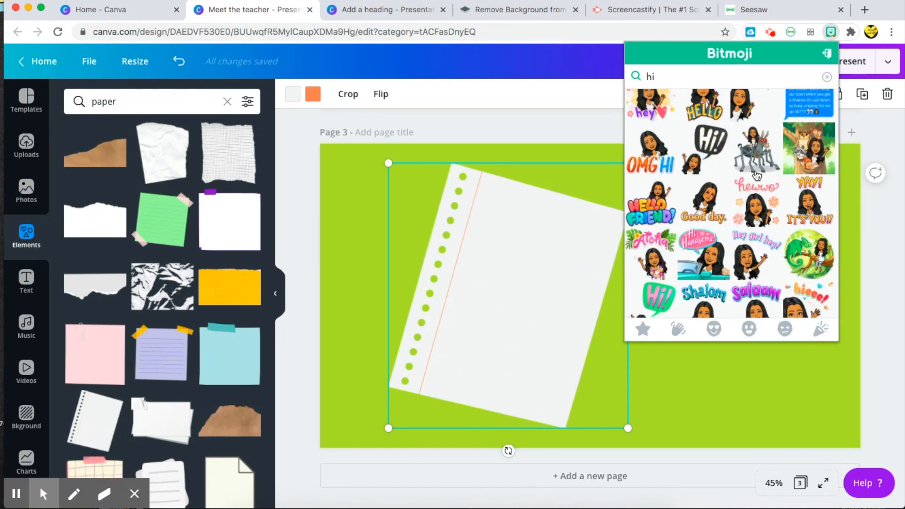
scroll("down", 3)
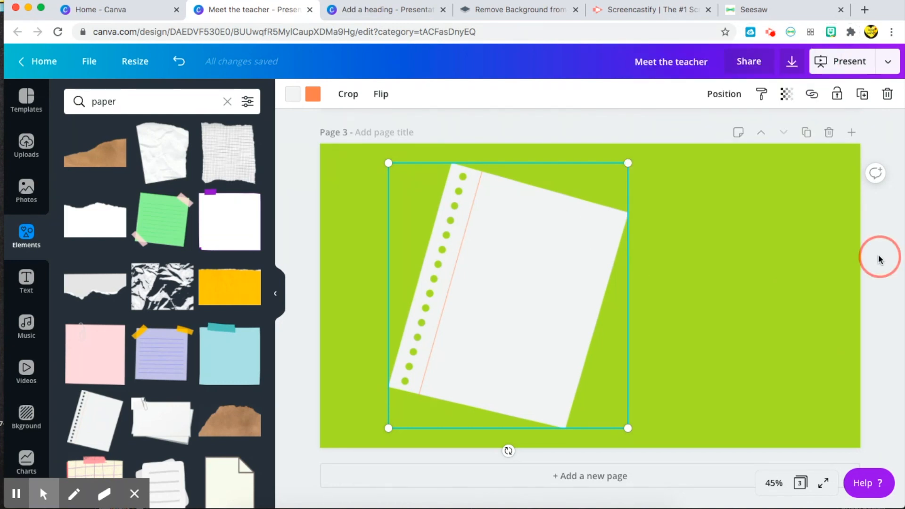
left_click(681, 108)
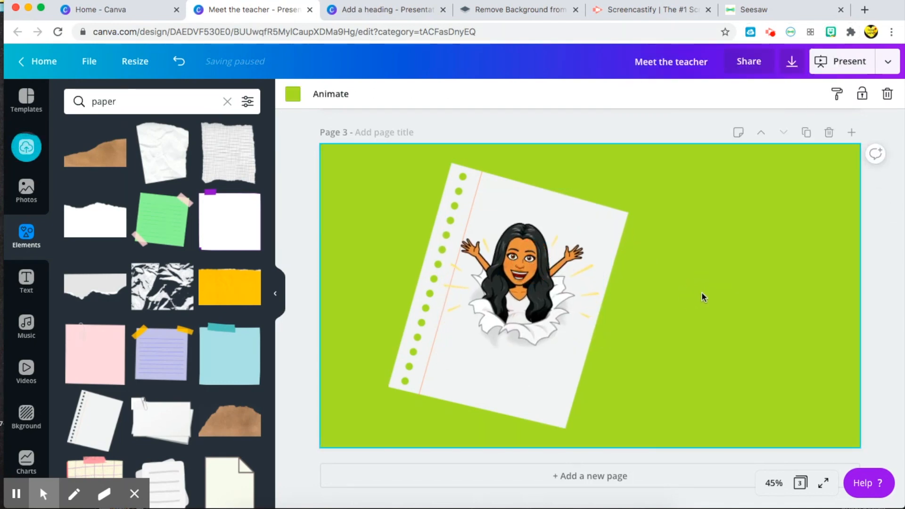
Step: Try the Lift effect on Page 1's heading, then keep the Neon glow
scroll("up", 3)
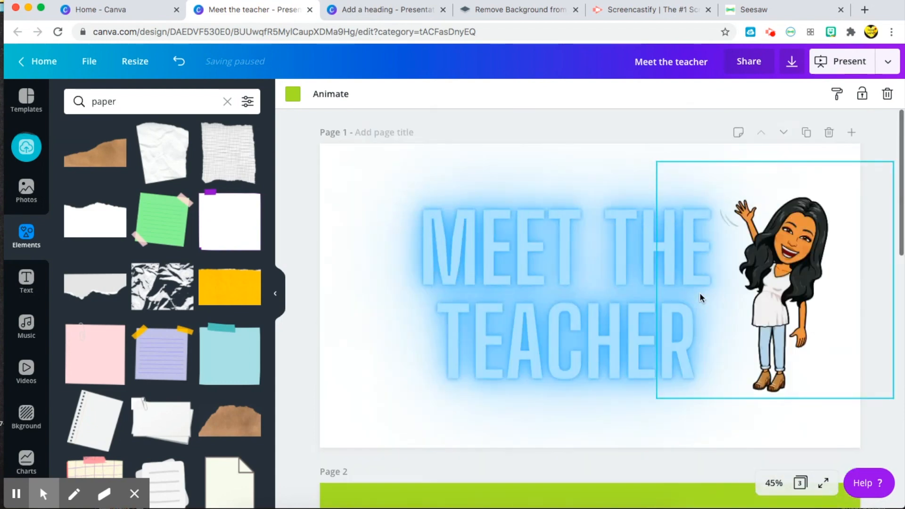
scroll("down", 3)
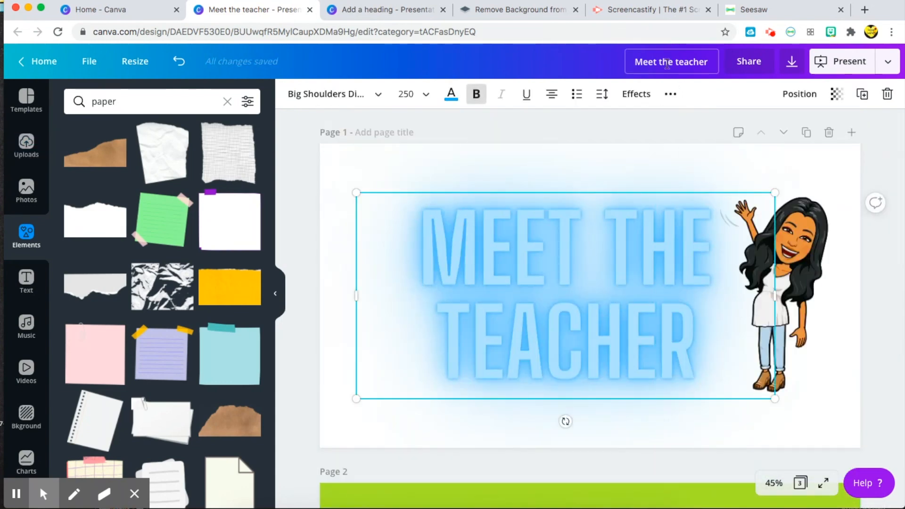
mouse_move(634, 94)
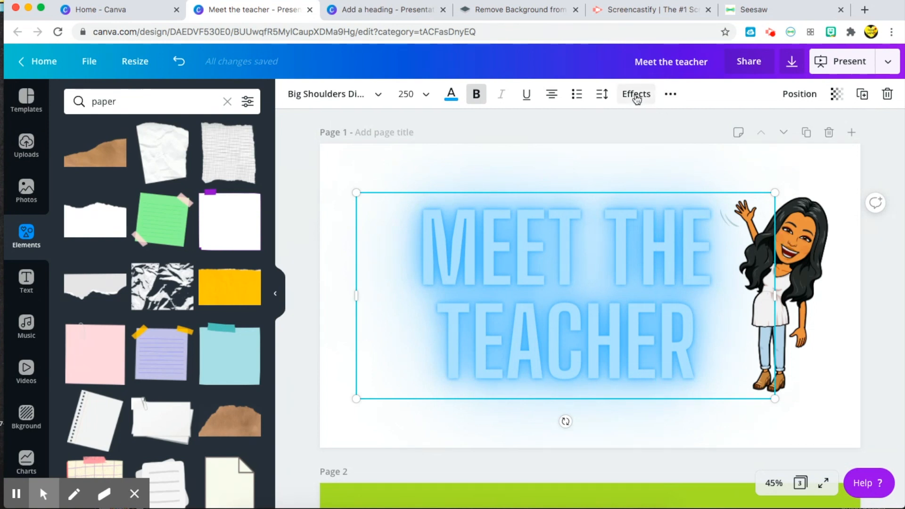
left_click(635, 93)
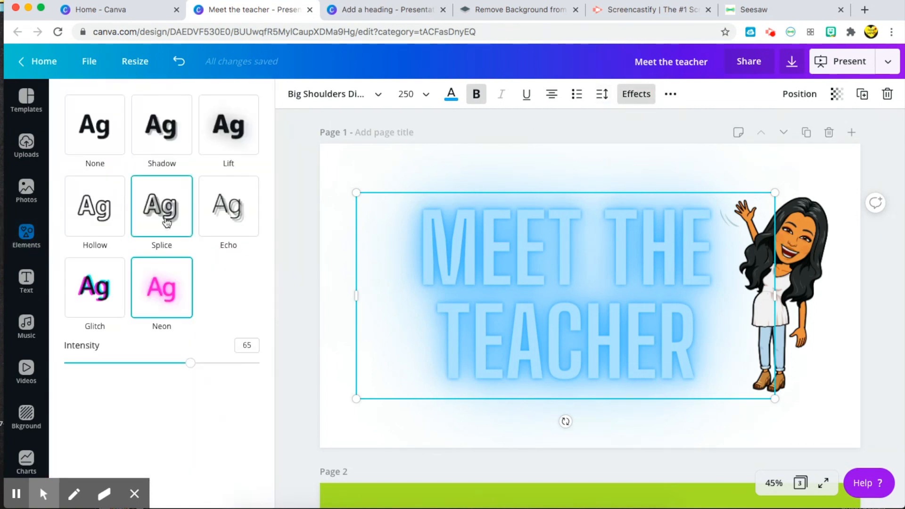
left_click(228, 124)
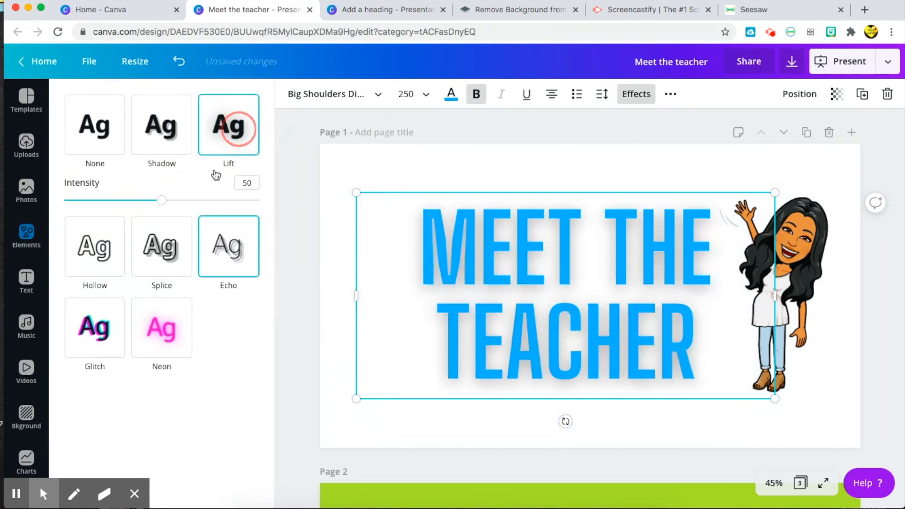
left_click(161, 327)
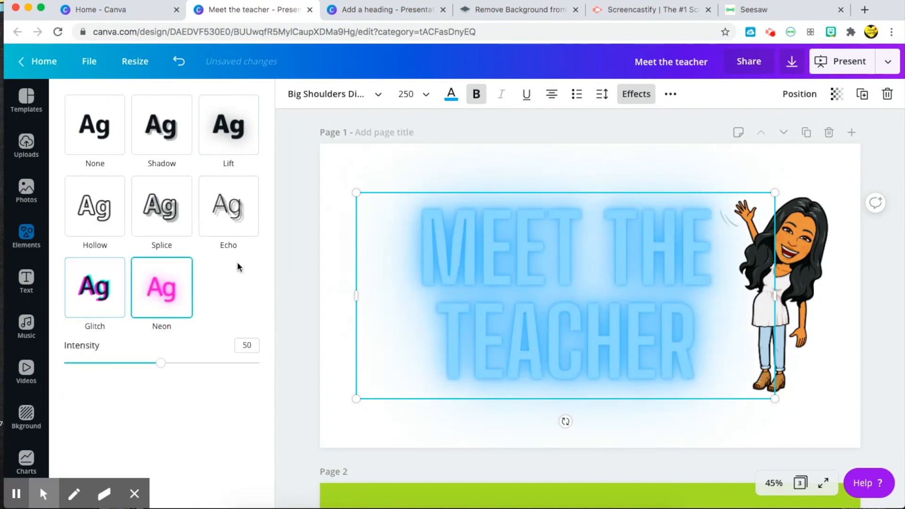
left_click(26, 101)
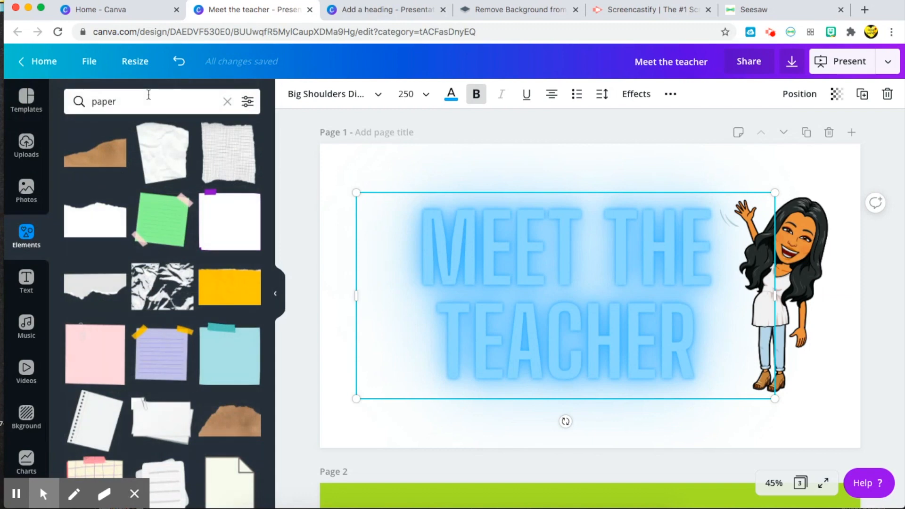
left_click(147, 102)
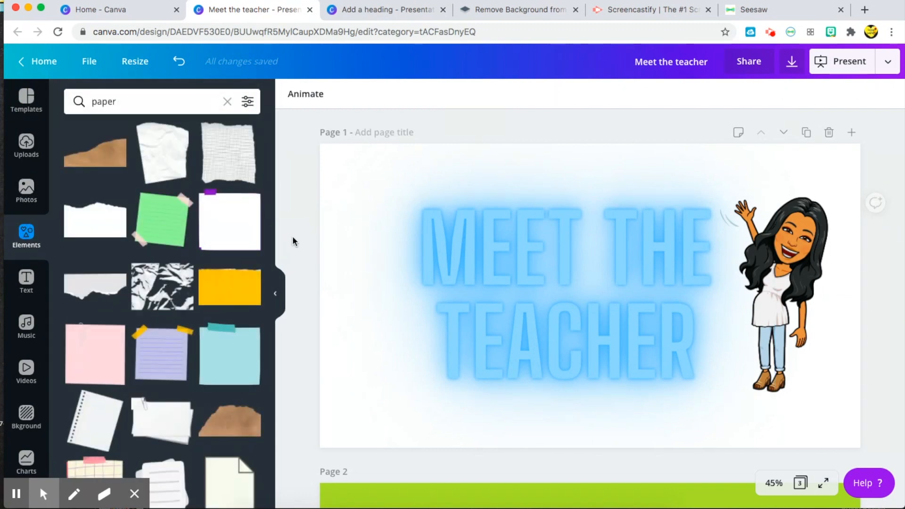
Step: Add a pale wood photo as a floor across Page 1's bottom, sent behind the heading and Bitmoji
scroll("down", 3)
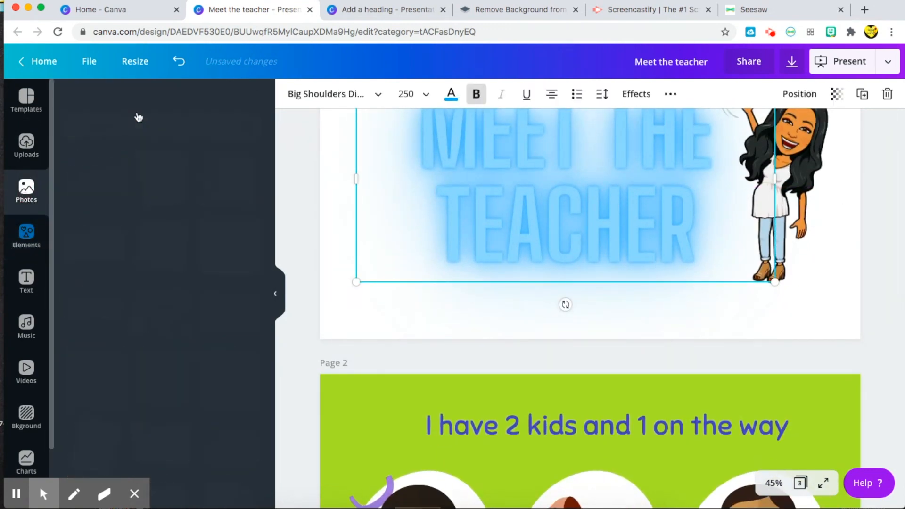
left_click(27, 191)
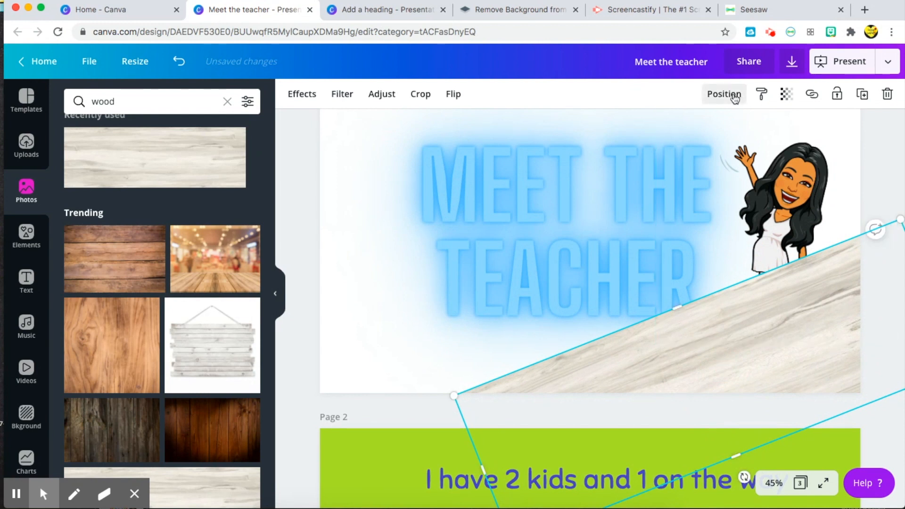
left_click(723, 93)
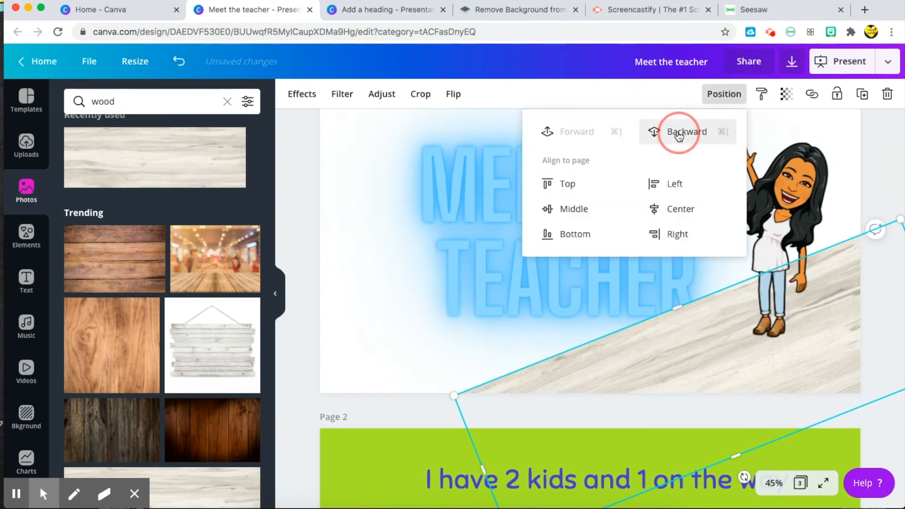
left_click(686, 132)
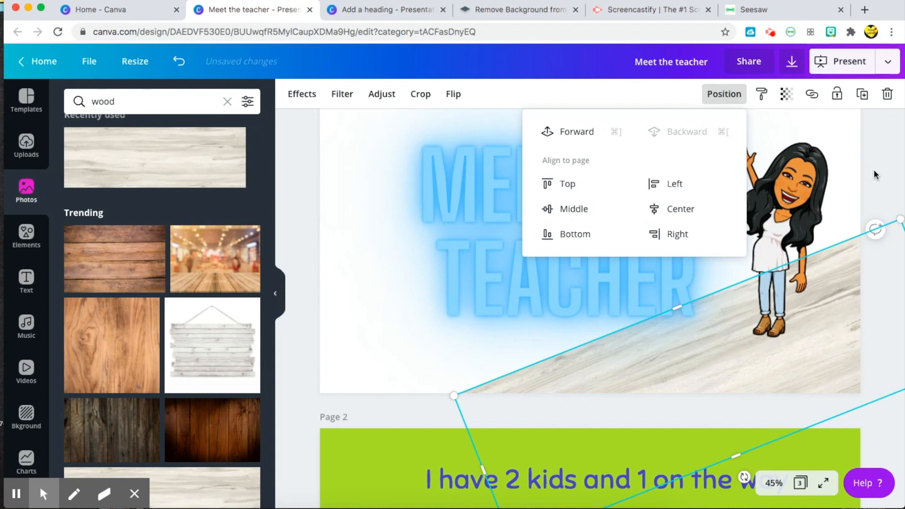
left_click(577, 240)
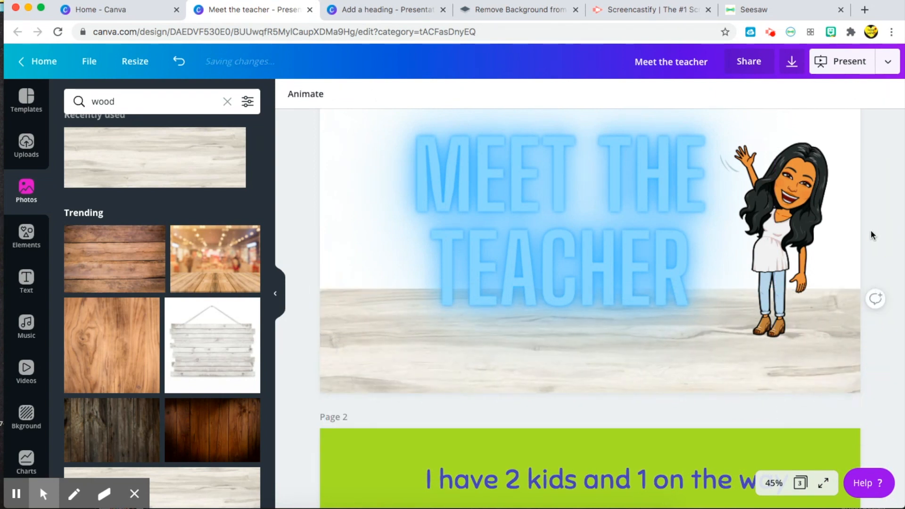
left_click(549, 231)
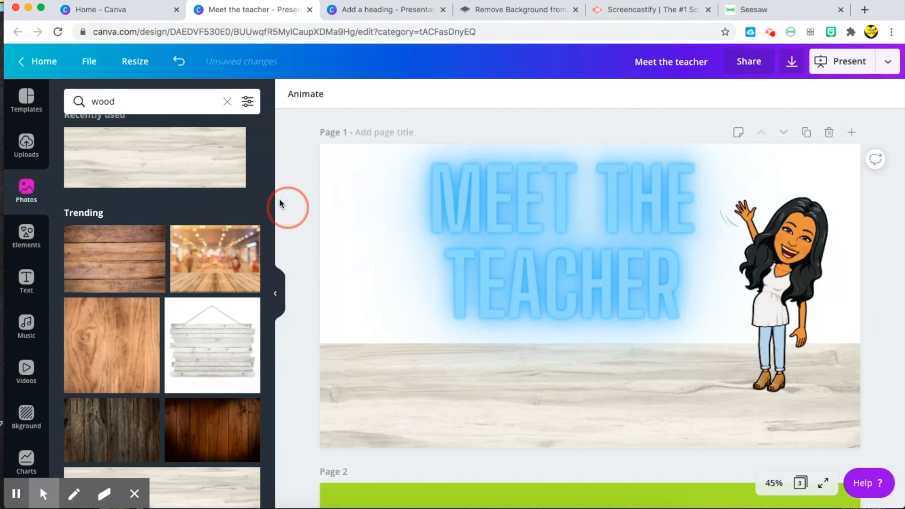
Step: Place a teal chair on the wood floor at left, then switch to the Add a heading design
left_click(145, 102)
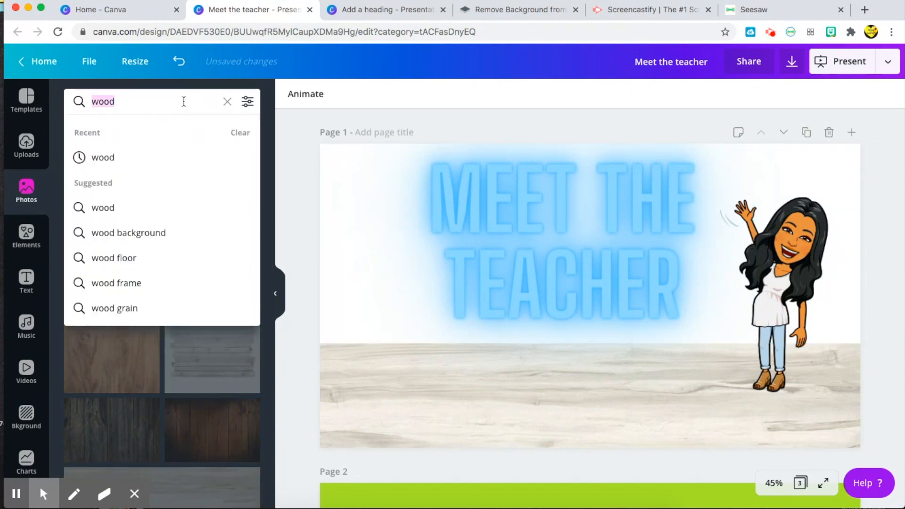
type("chair")
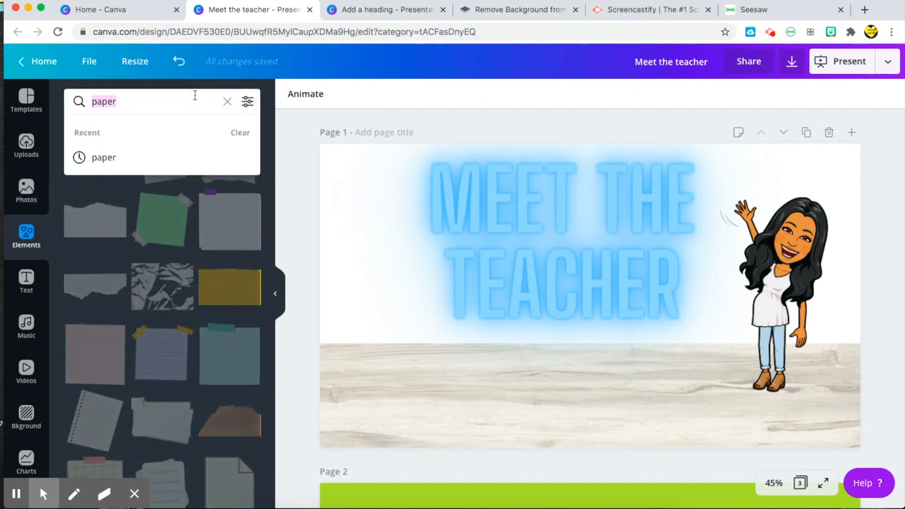
type("chair")
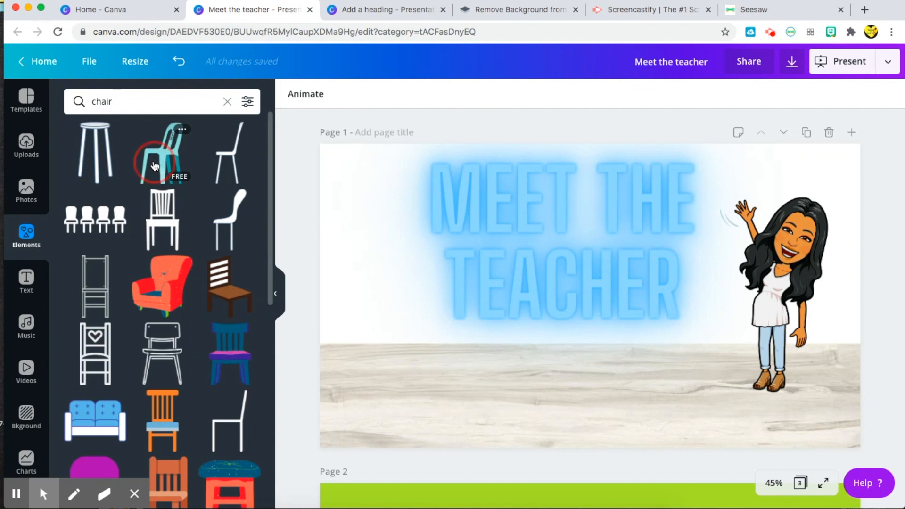
left_click(162, 153)
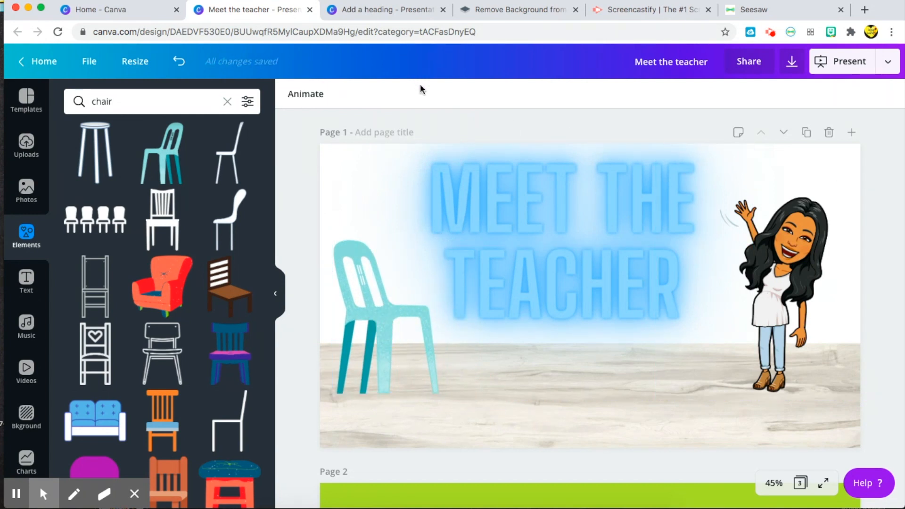
left_click(384, 9)
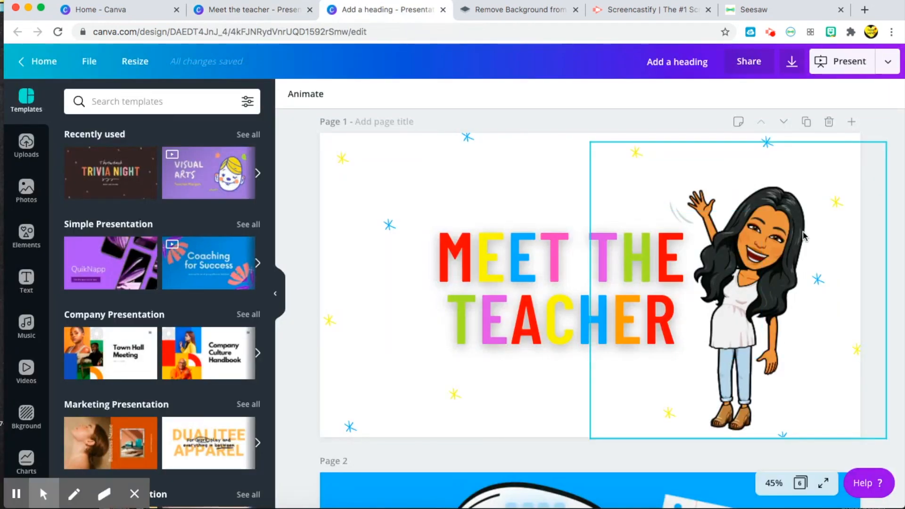
Step: Look through the example presentations, then start a fresh browser tab for a Google search
scroll("down", 3)
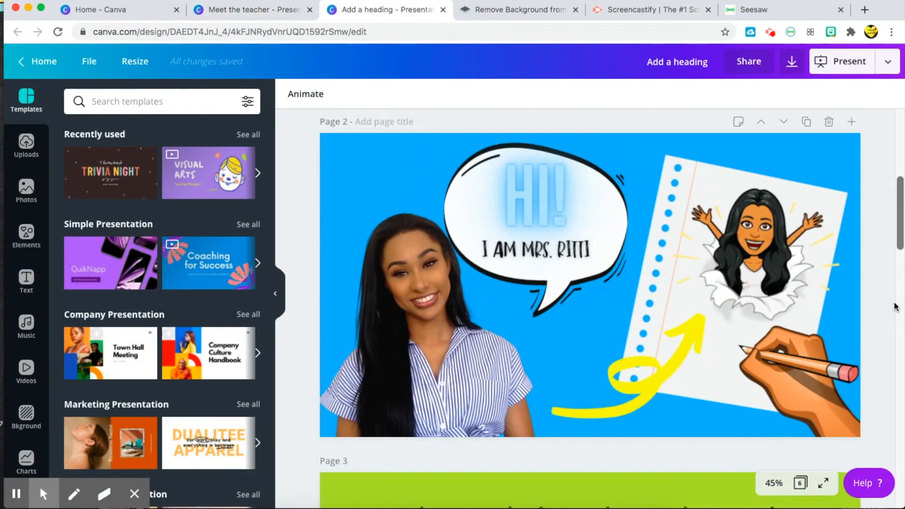
scroll("down", 3)
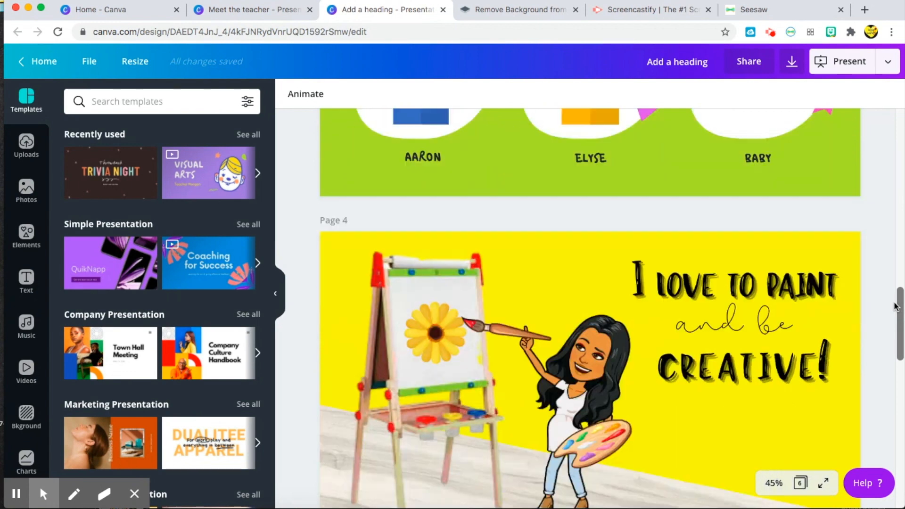
scroll("down", 3)
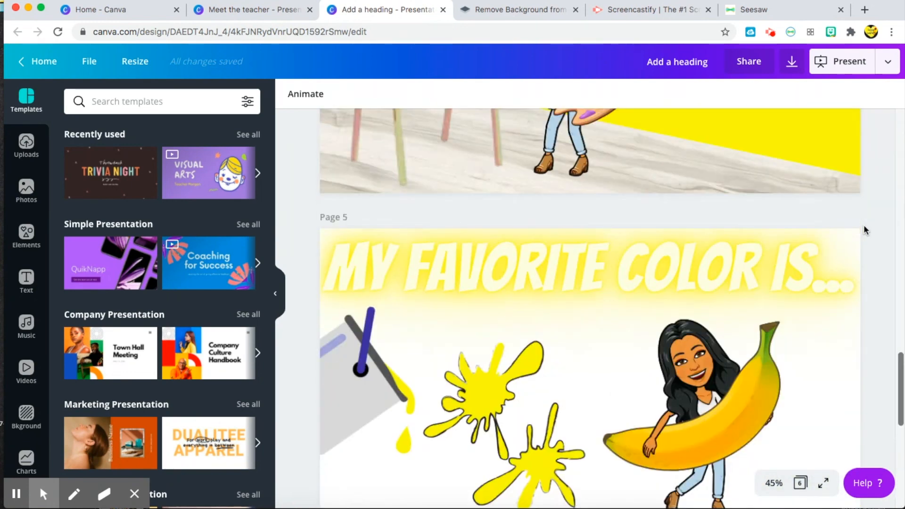
scroll("up", 3)
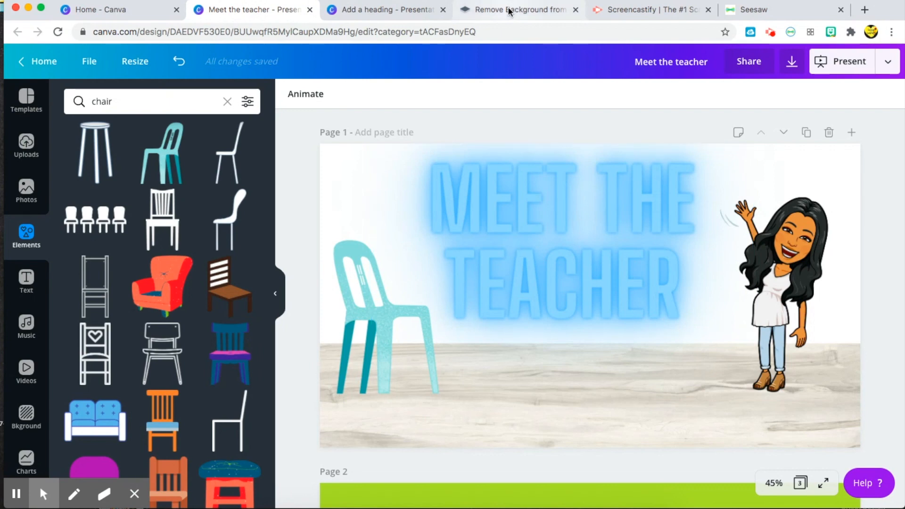
mouse_move(511, 11)
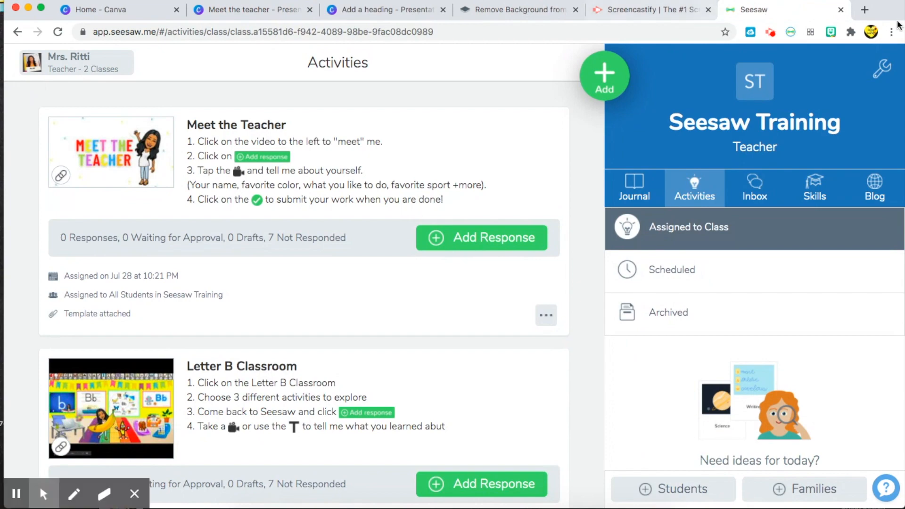
left_click(864, 10)
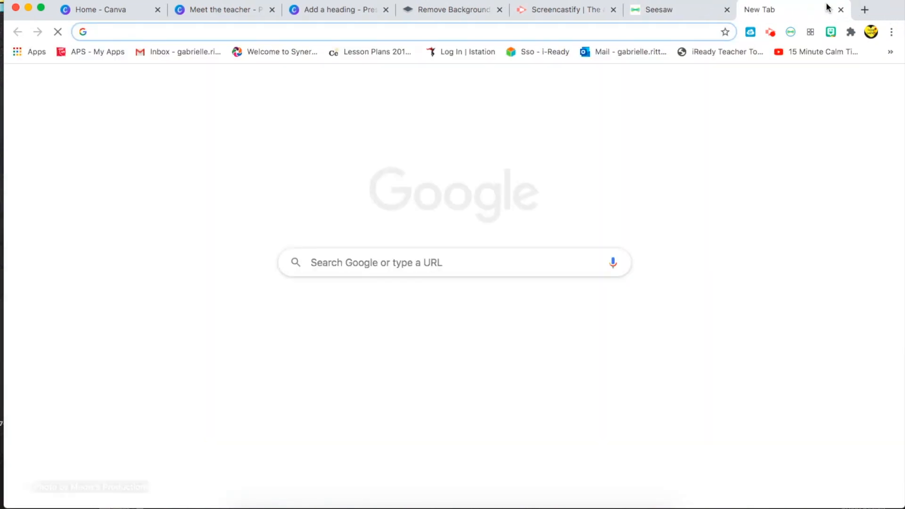
Step: Search Google Images for 'person' and save the smiling woman's photo to the computer
type("perso")
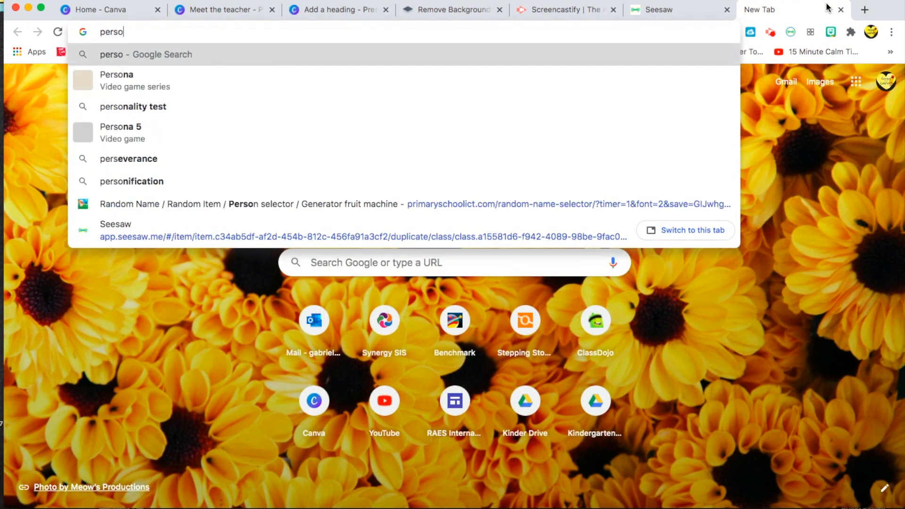
key("Return")
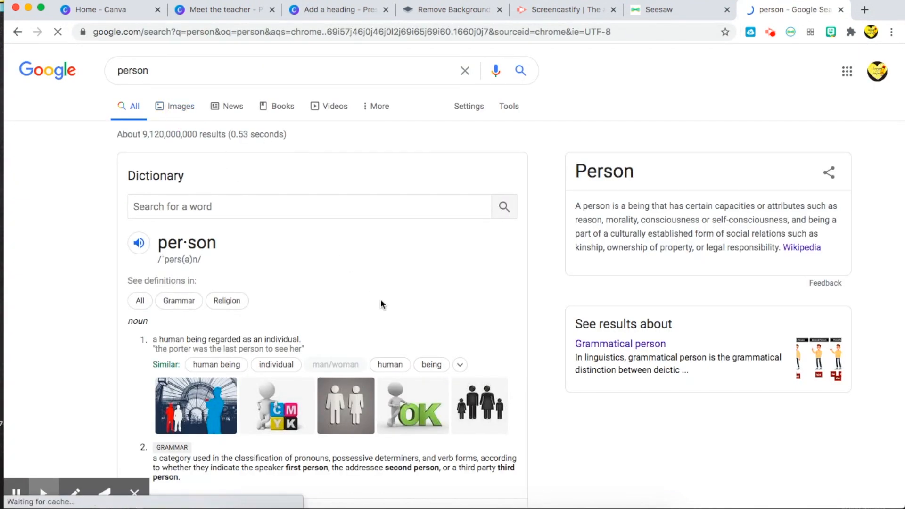
left_click(181, 107)
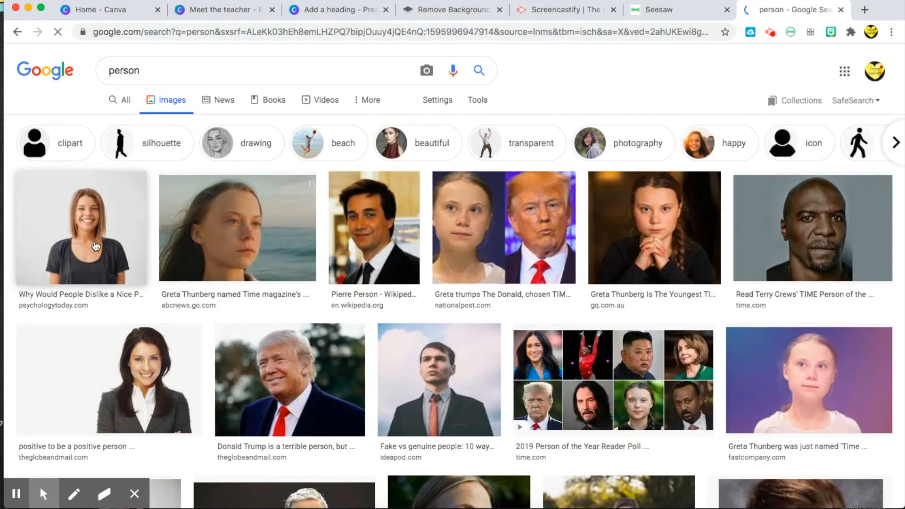
right_click(81, 242)
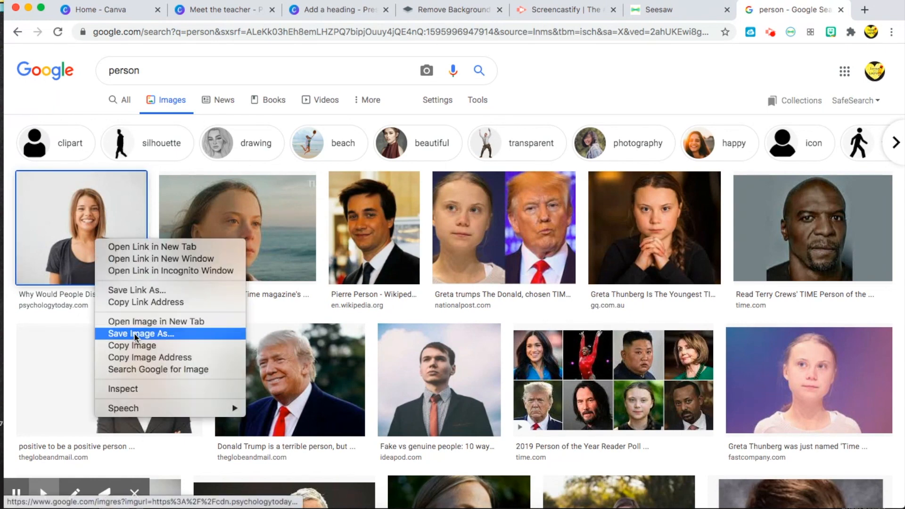
left_click(140, 334)
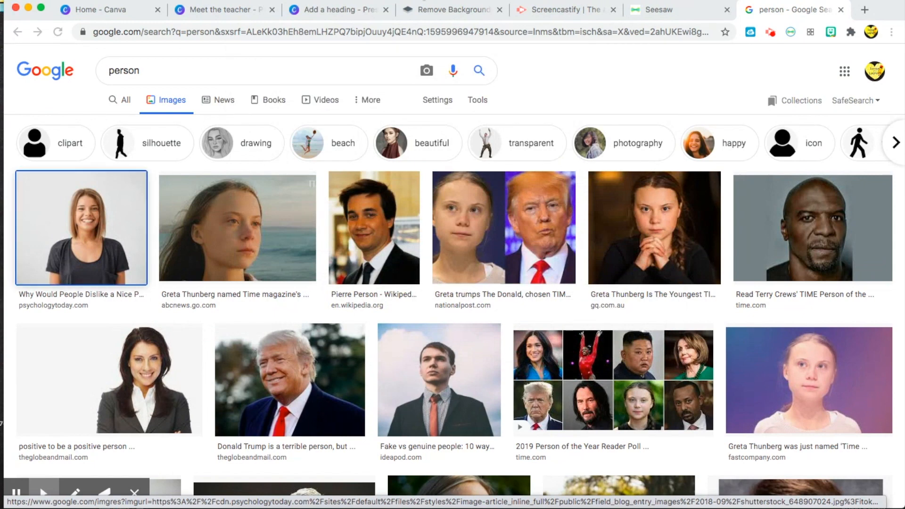
Step: Remove the background from download.jpeg on remove.bg and download the cut-out PNG
left_click(451, 10)
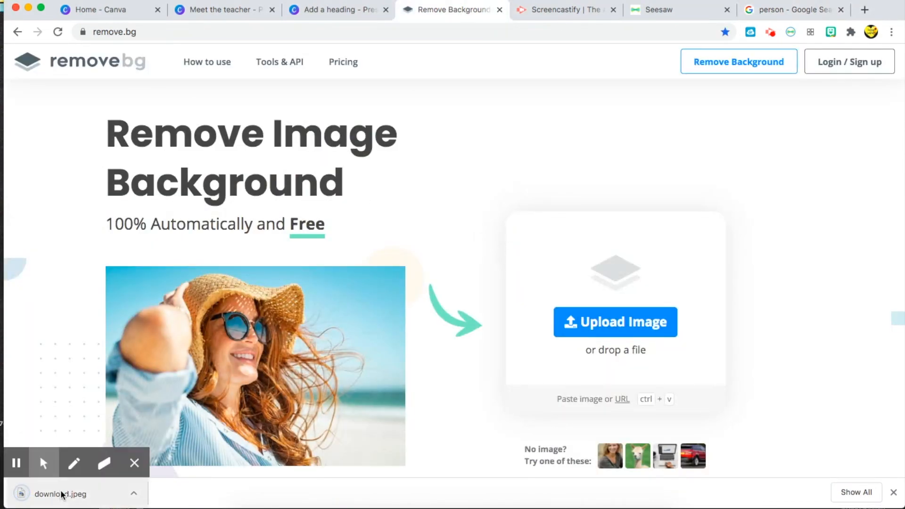
left_click(615, 323)
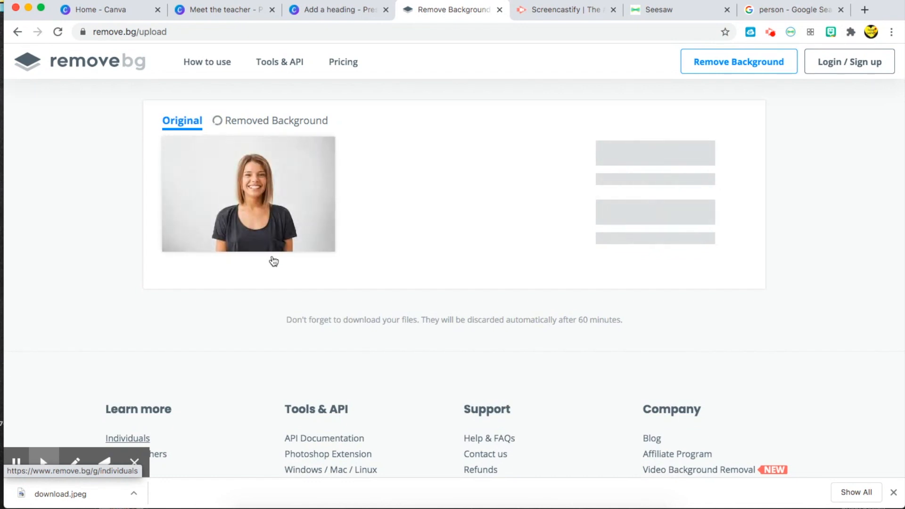
left_click(274, 120)
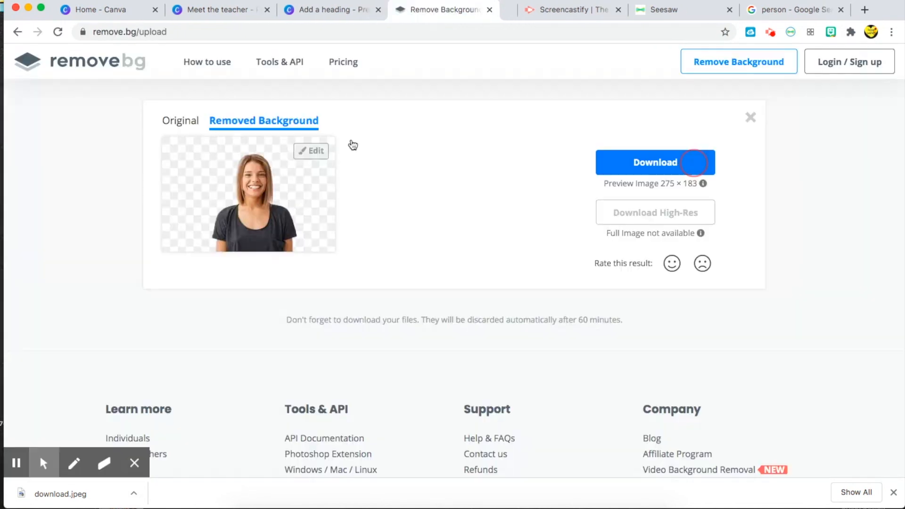
left_click(654, 162)
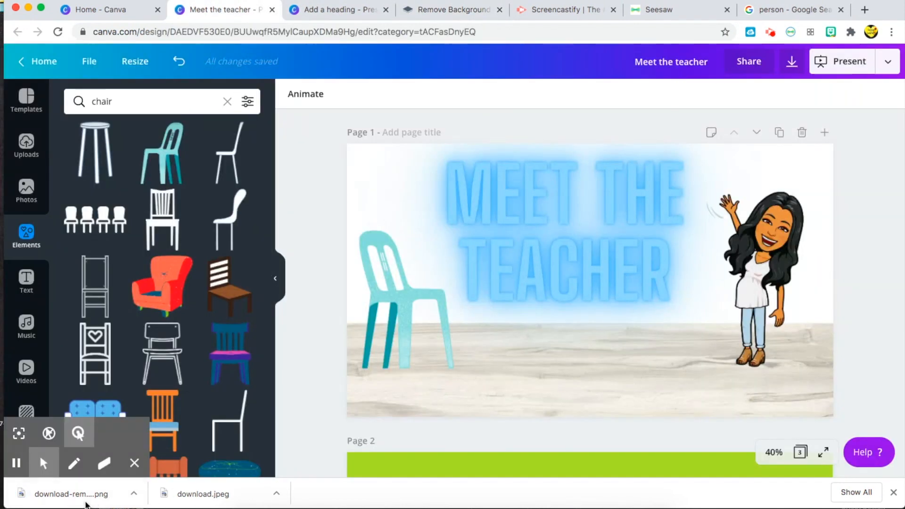
Step: Upload the cut-out PNG and place it on the green page 3 beside the Bitmoji
left_click(26, 144)
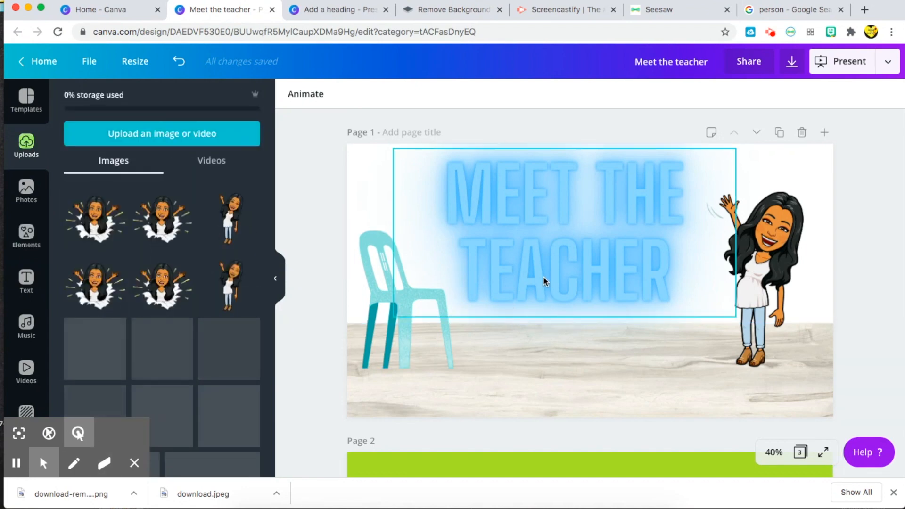
scroll("down", 3)
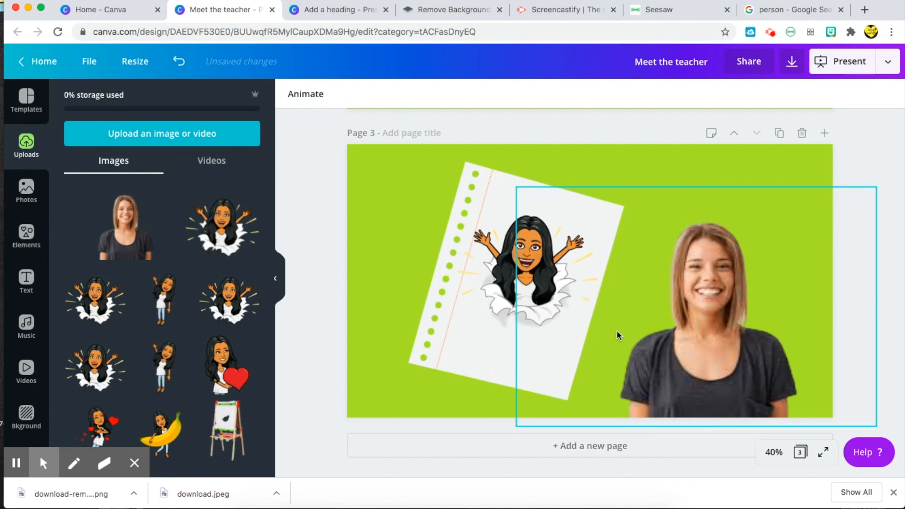
scroll("up", 3)
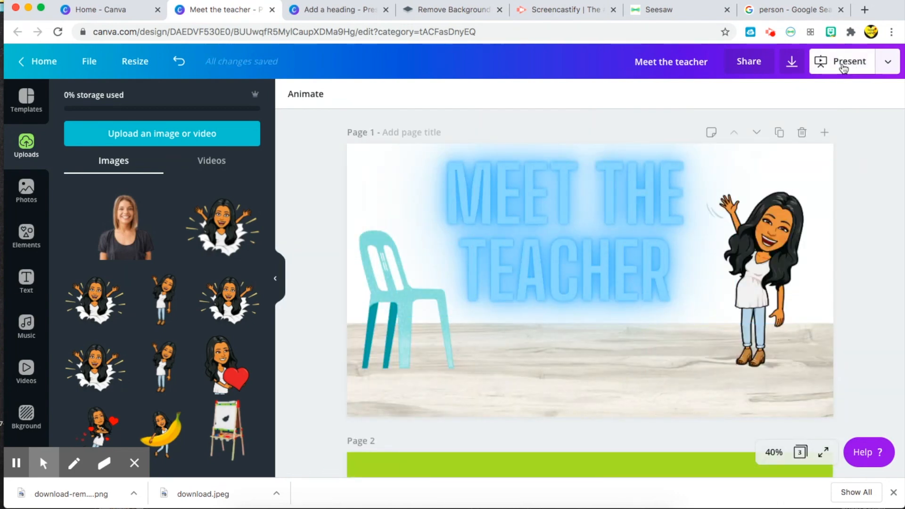
mouse_move(823, 452)
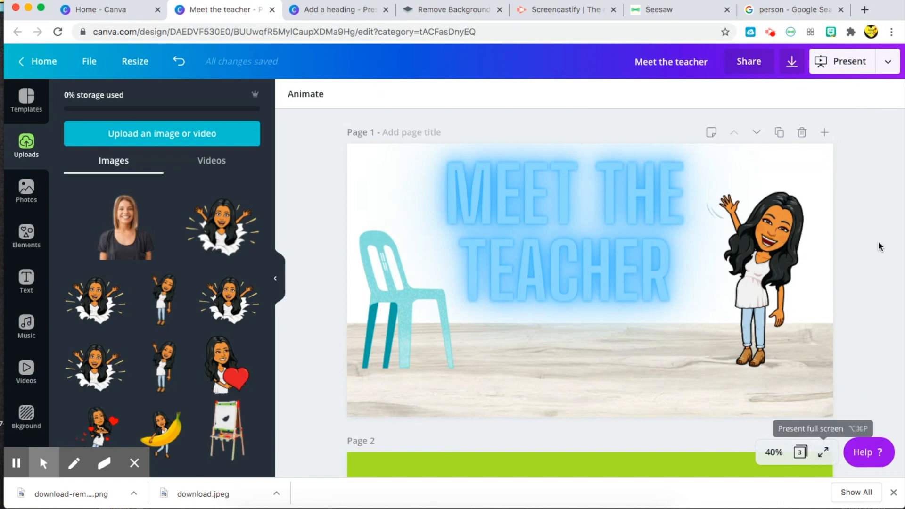
Step: Leave the saved design and switch to the Screencastify website
left_click(566, 10)
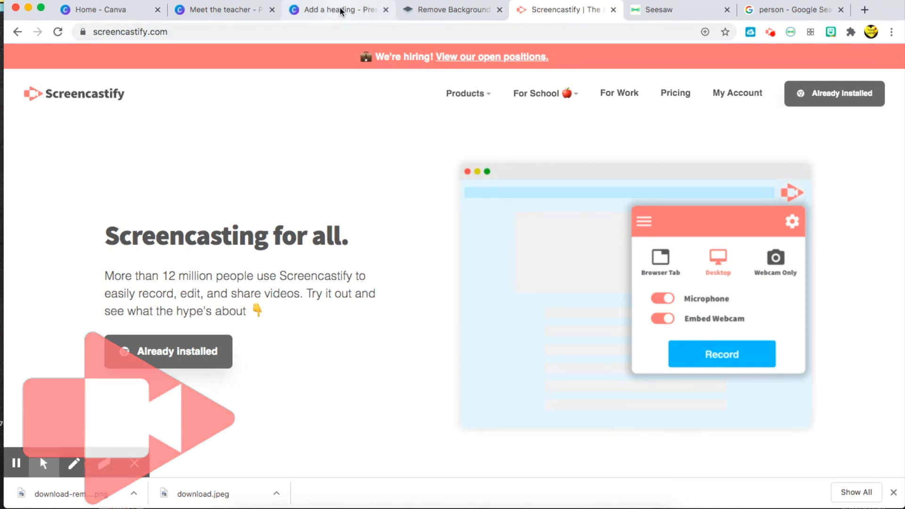
mouse_move(339, 9)
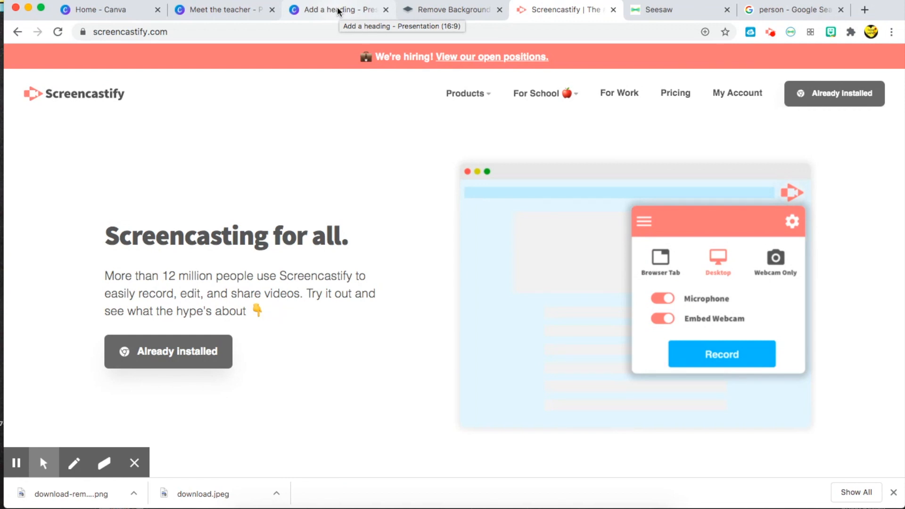
mouse_move(274, 19)
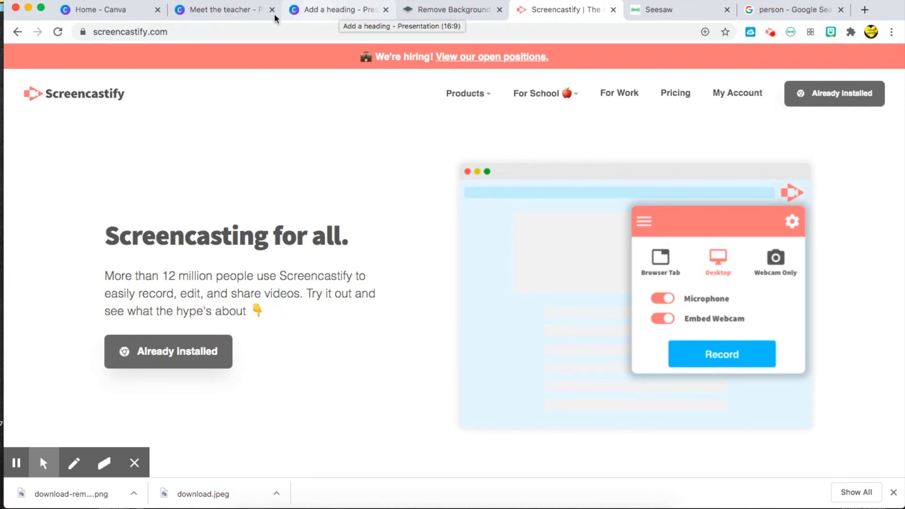
Step: Point out the Screencastify extension, then switch to the Seesaw class activities
left_click(541, 94)
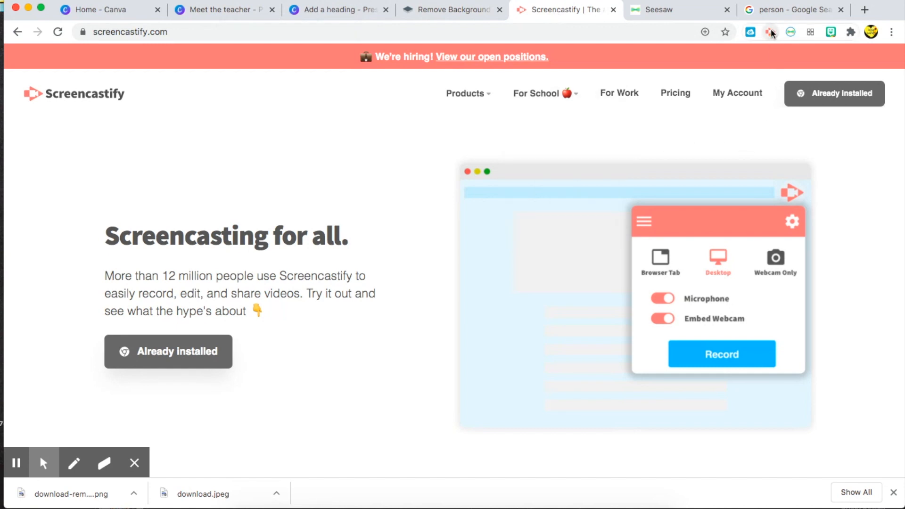
mouse_move(291, 23)
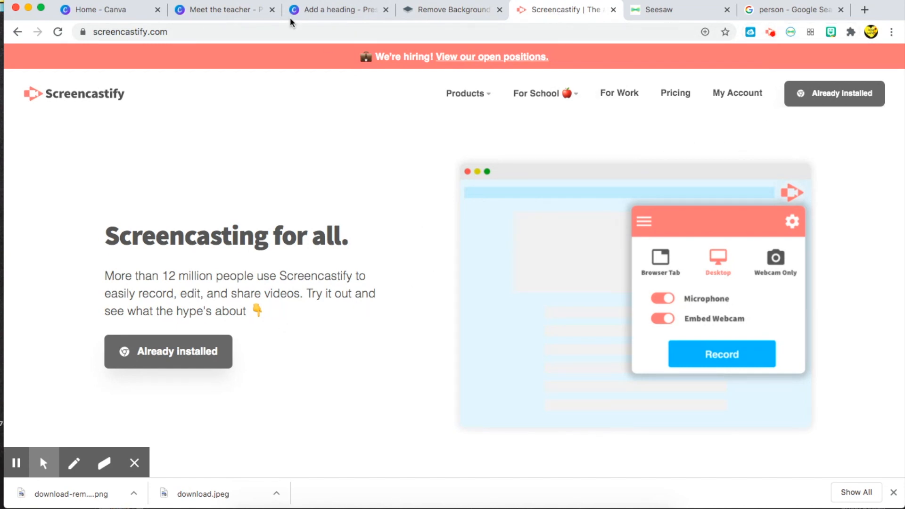
mouse_move(237, 14)
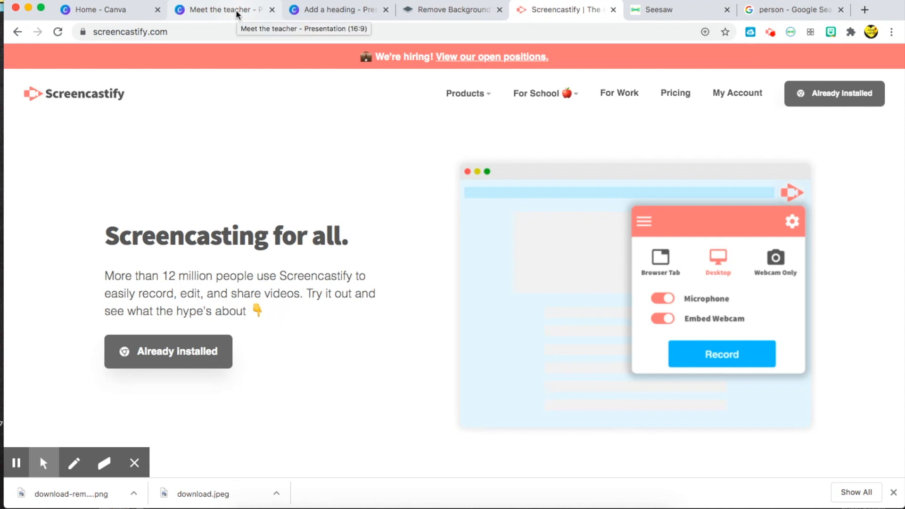
mouse_move(693, 25)
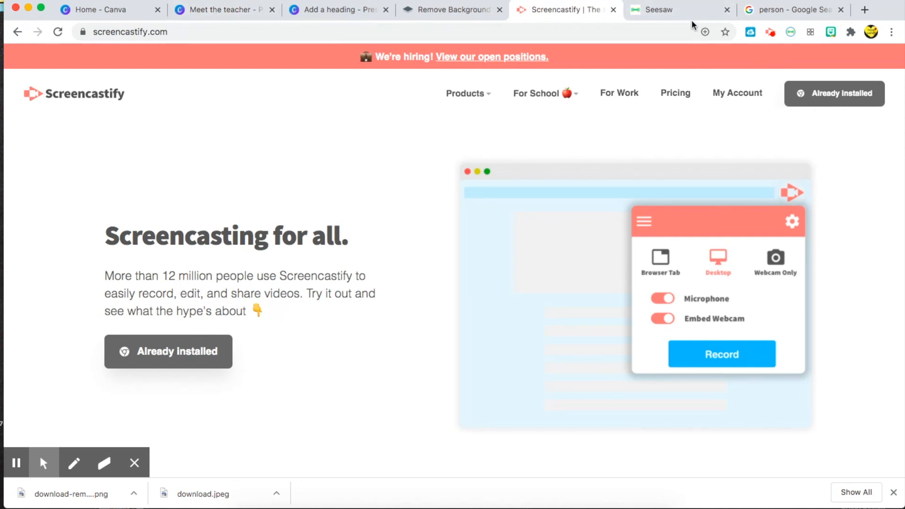
left_click(679, 9)
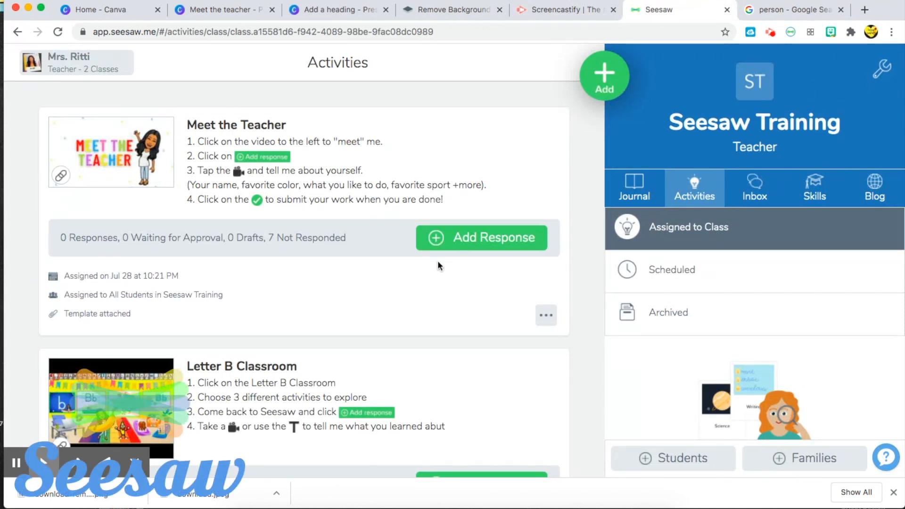
mouse_move(572, 190)
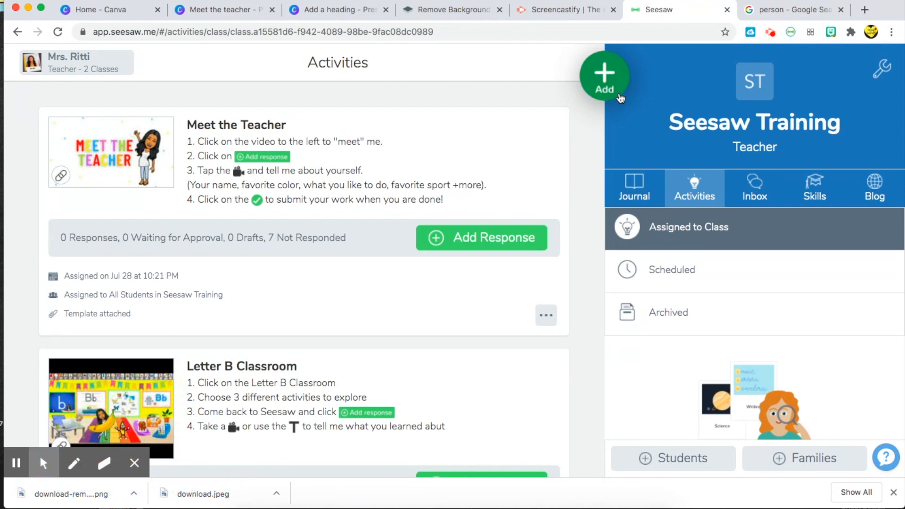
mouse_move(604, 77)
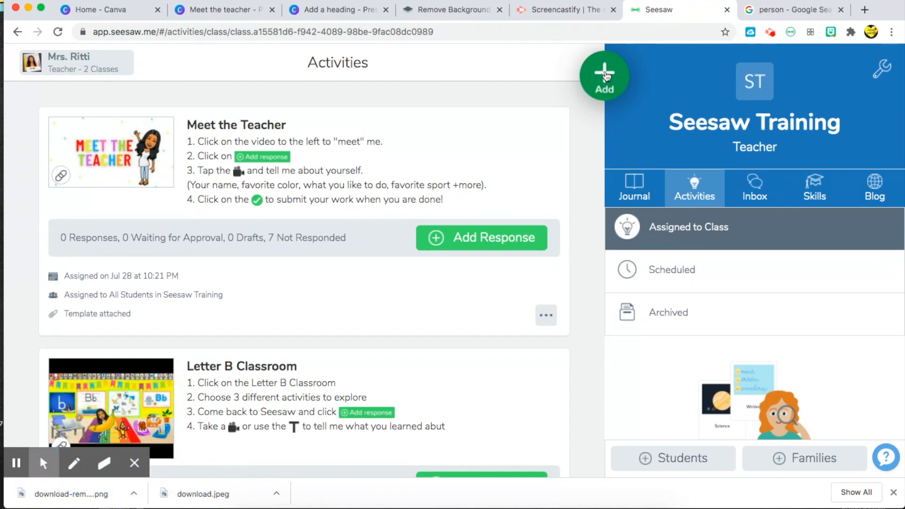
Step: Open the Meet the Teacher activity's 'Tell me about yourself!' template for editing
left_click(603, 76)
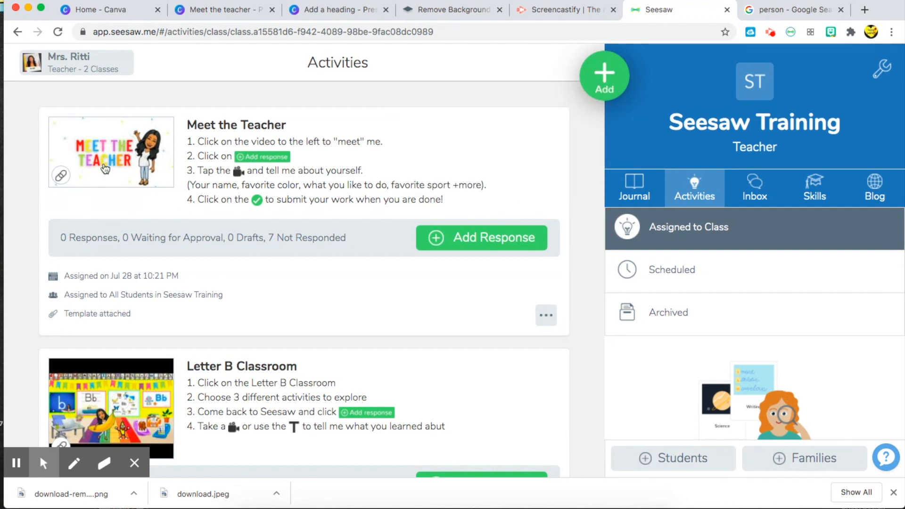
mouse_move(217, 151)
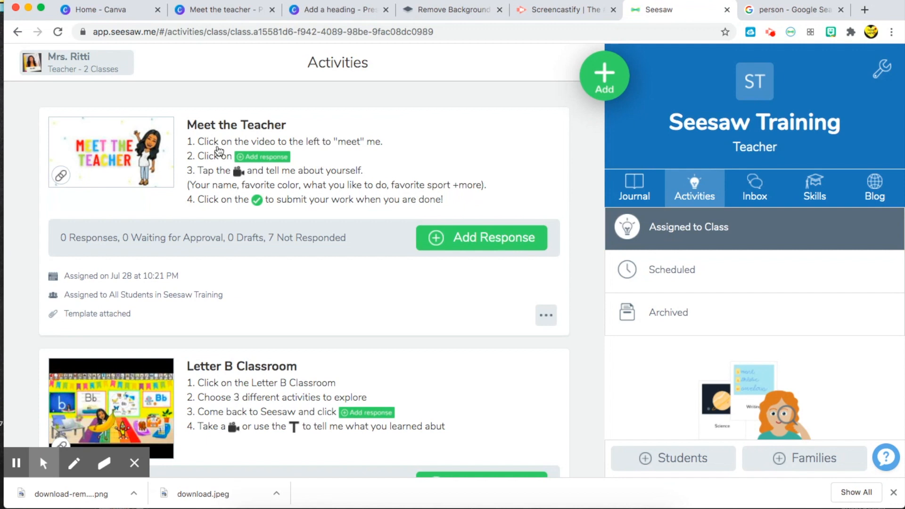
mouse_move(113, 166)
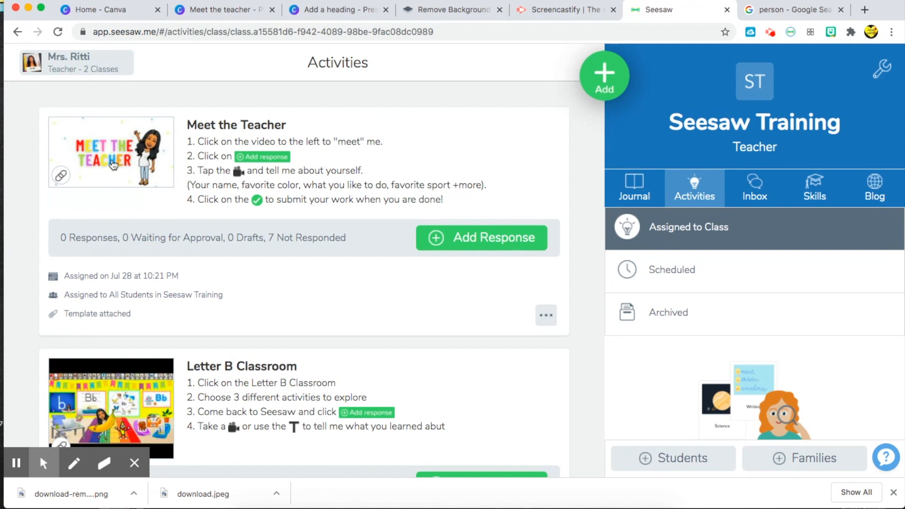
mouse_move(132, 163)
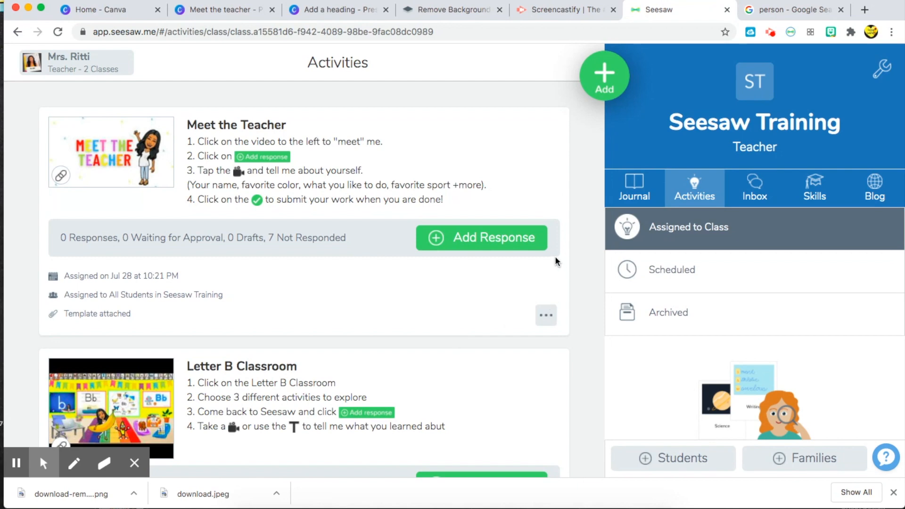
left_click(481, 238)
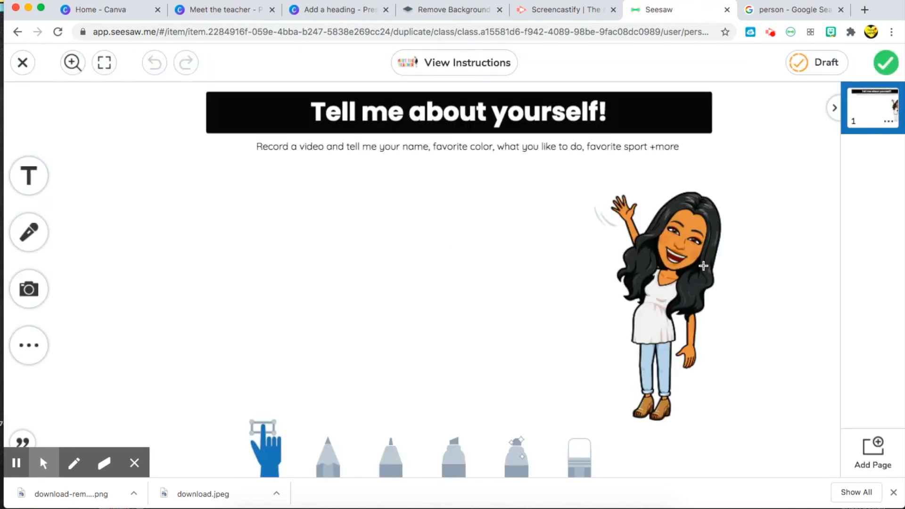
mouse_move(447, 104)
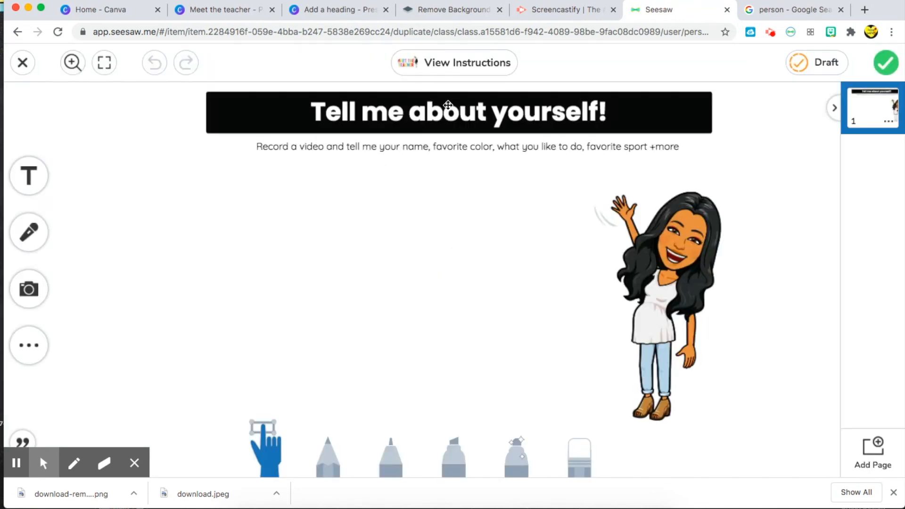
mouse_move(238, 164)
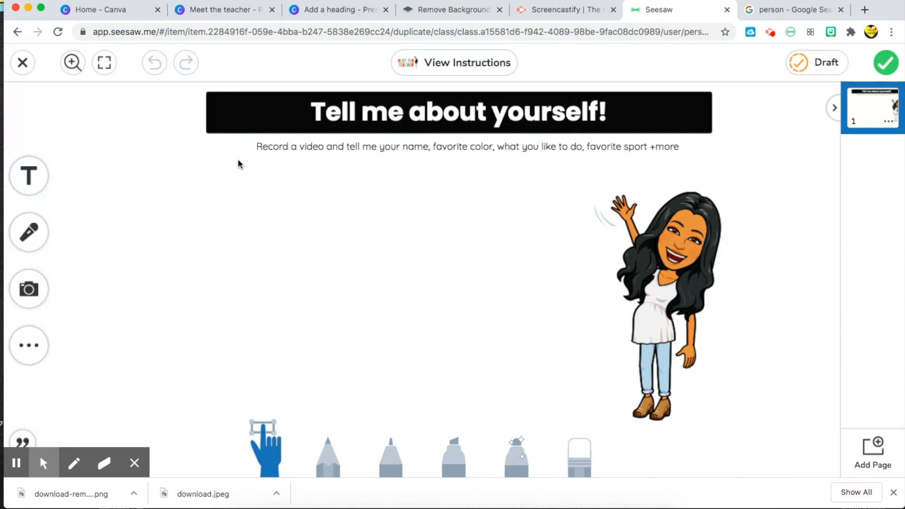
mouse_move(421, 160)
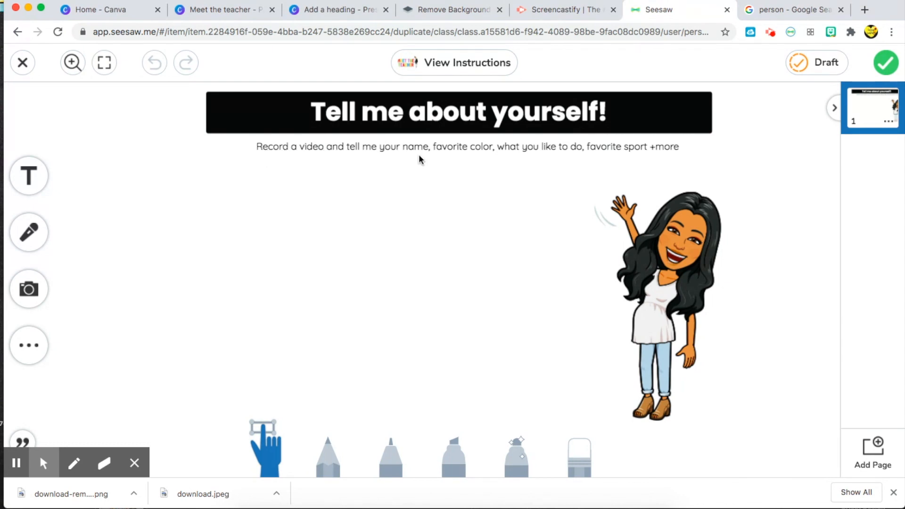
mouse_move(688, 180)
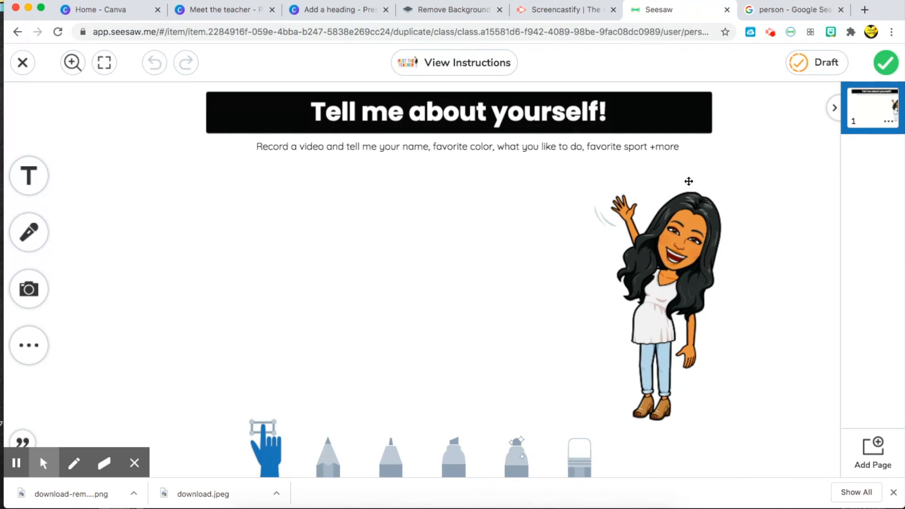
left_click(658, 288)
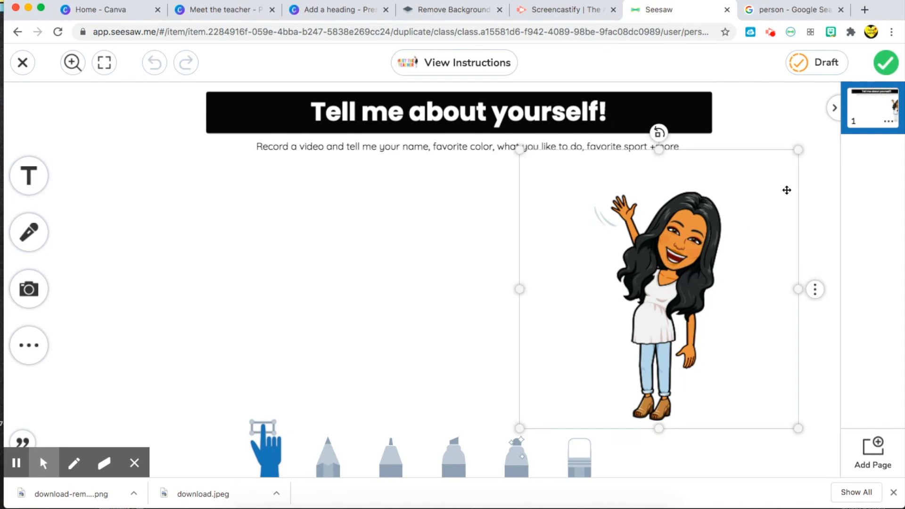
left_click(487, 104)
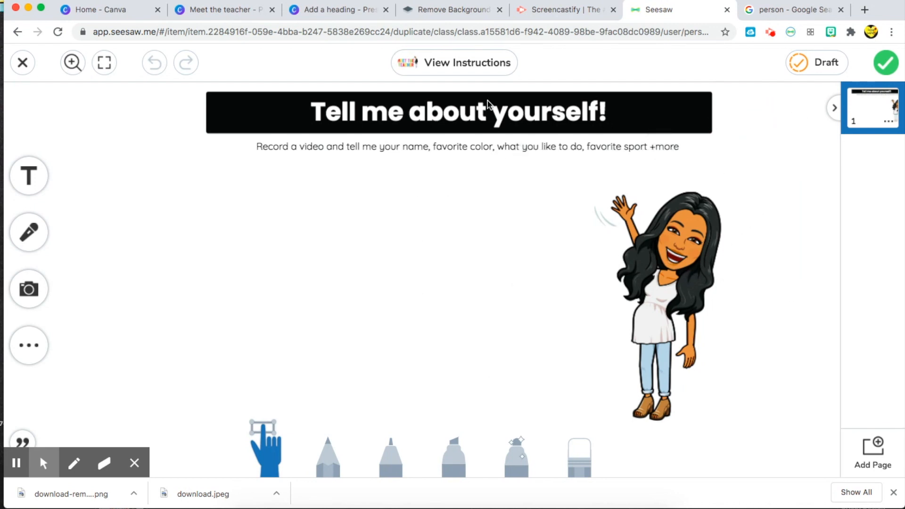
mouse_move(839, 36)
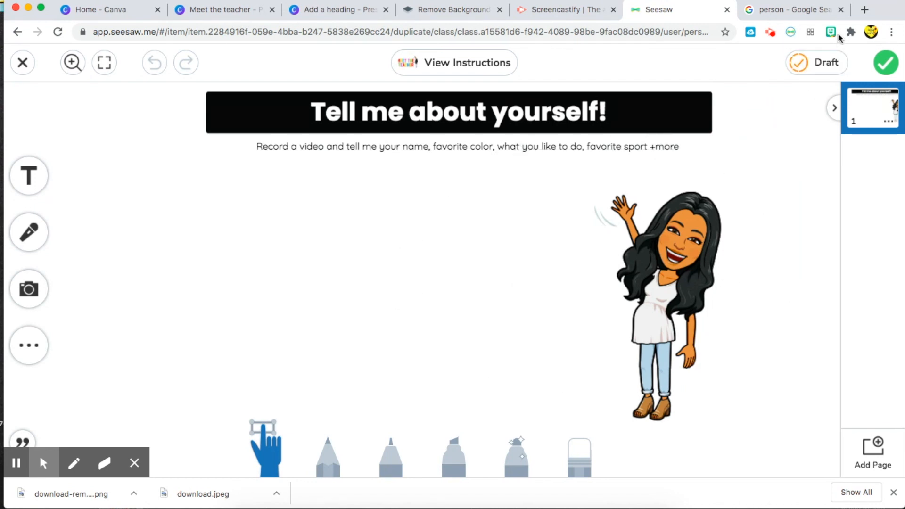
mouse_move(831, 32)
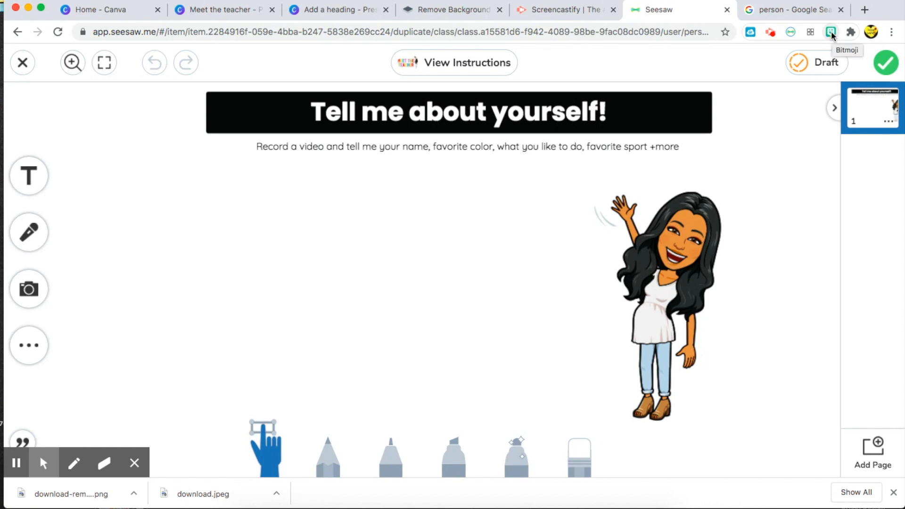
left_click(830, 32)
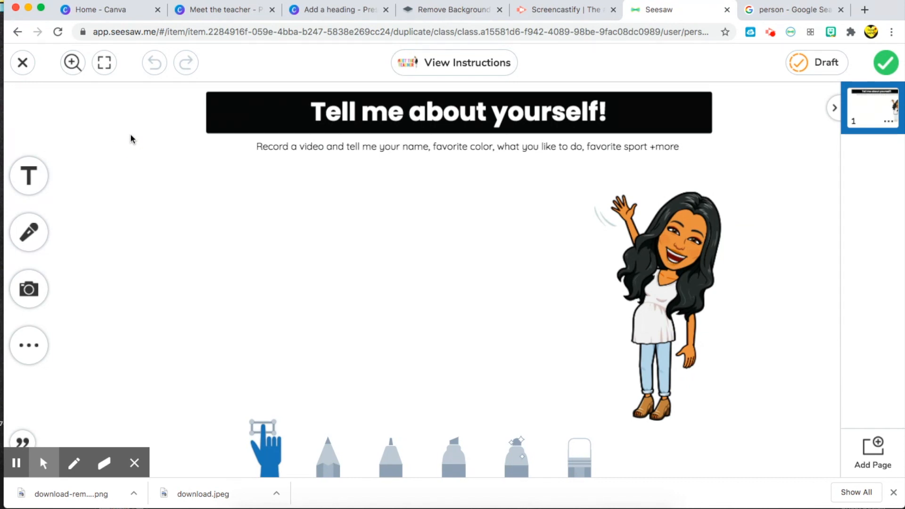
mouse_move(580, 129)
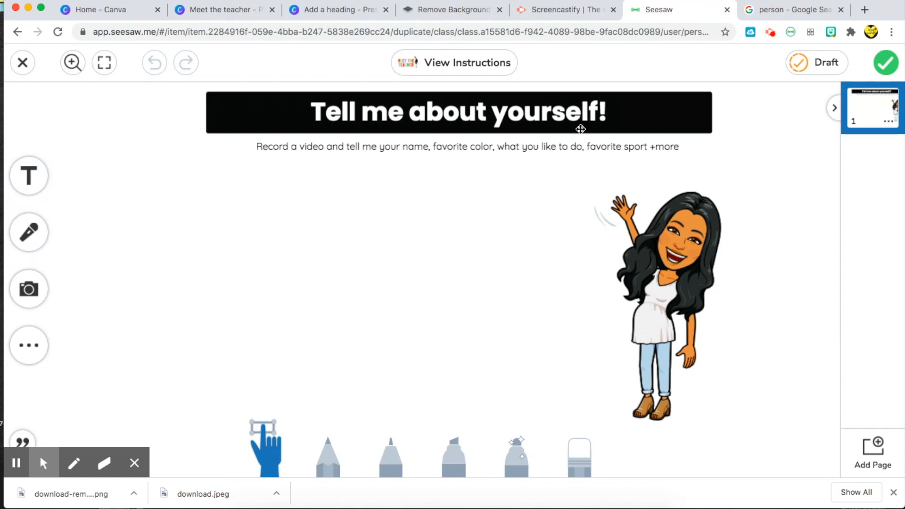
mouse_move(808, 322)
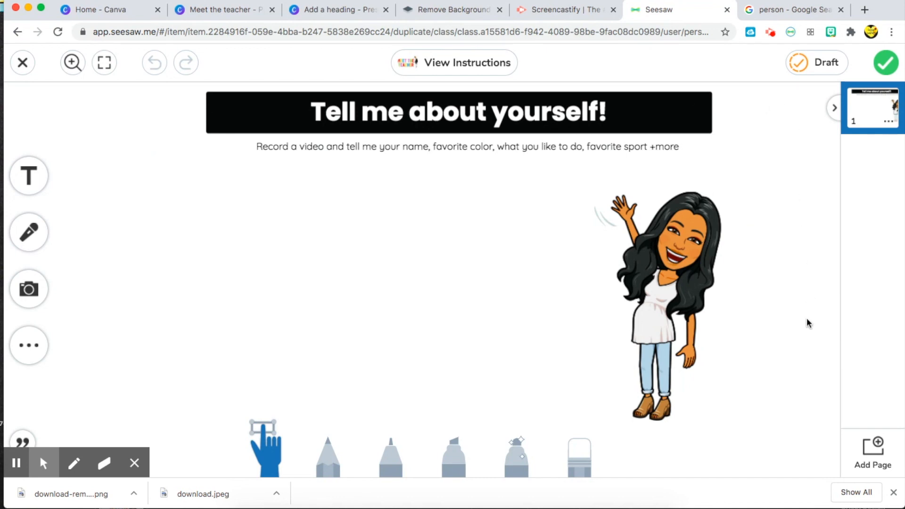
mouse_move(287, 180)
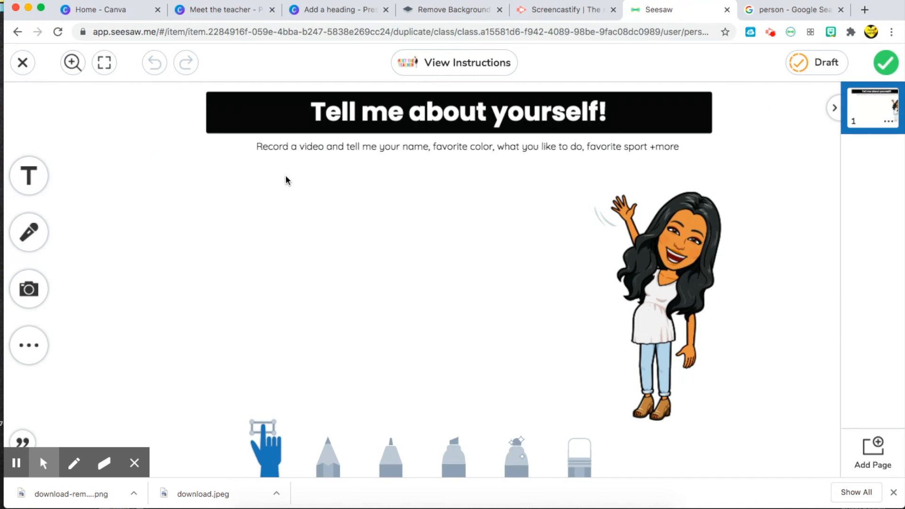
mouse_move(315, 86)
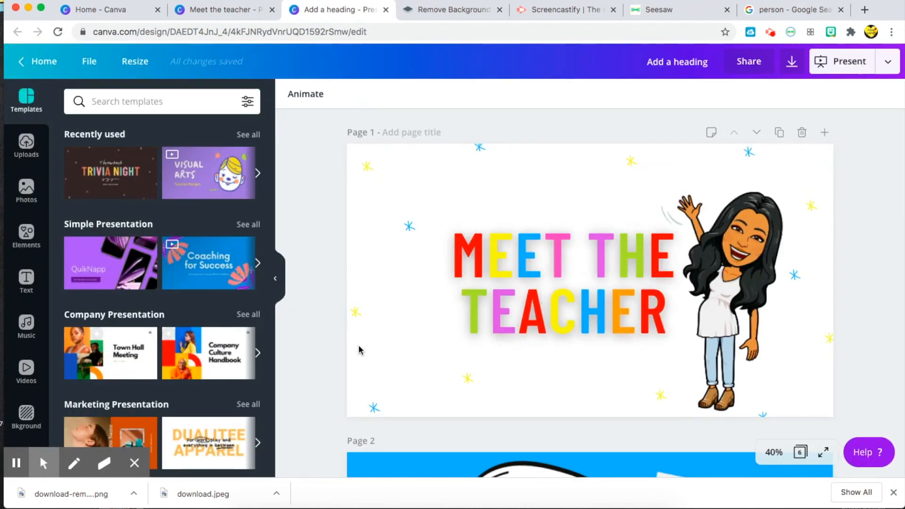
mouse_move(345, 286)
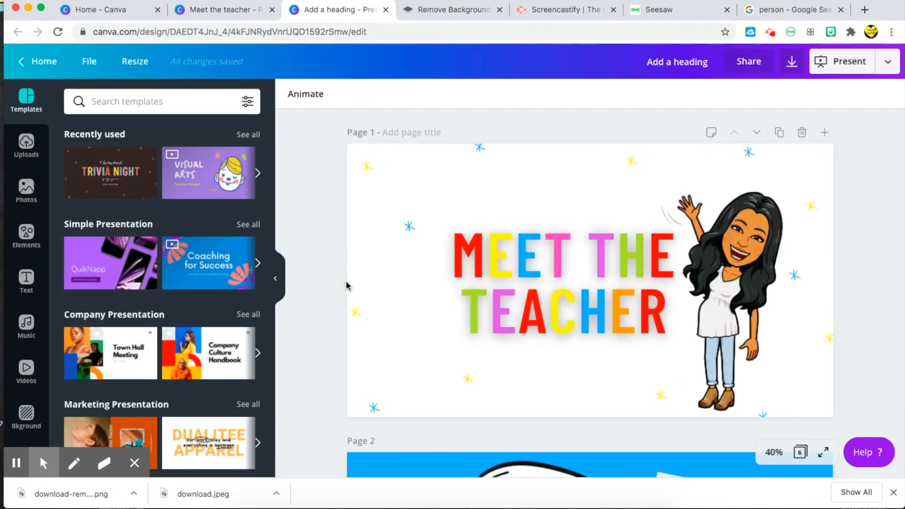
mouse_move(354, 266)
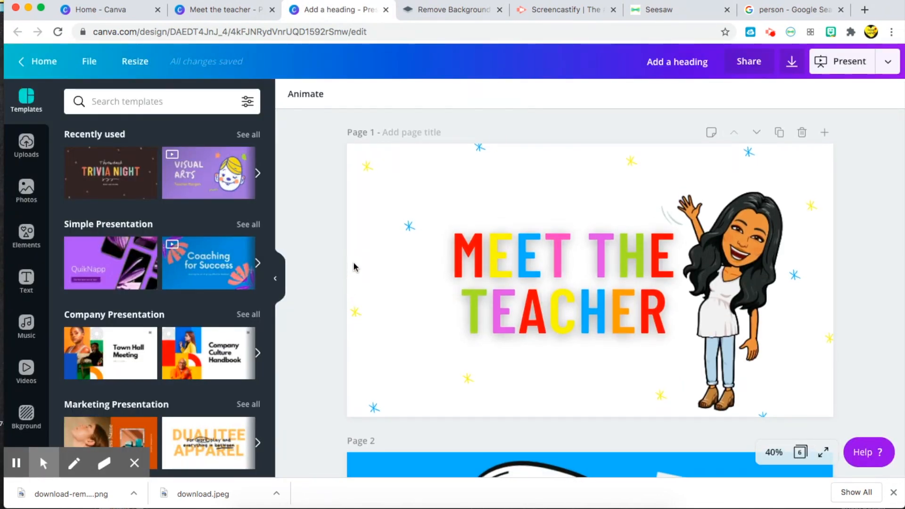
mouse_move(337, 251)
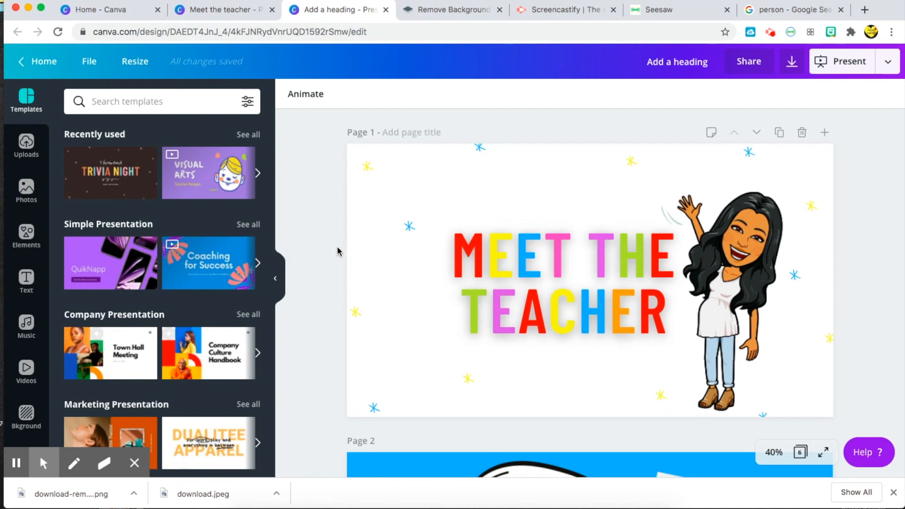
mouse_move(332, 237)
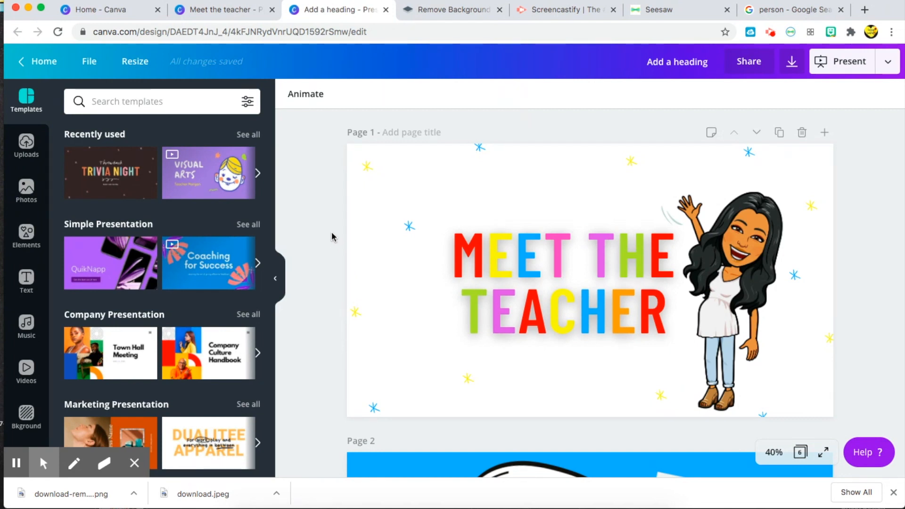
left_click(566, 283)
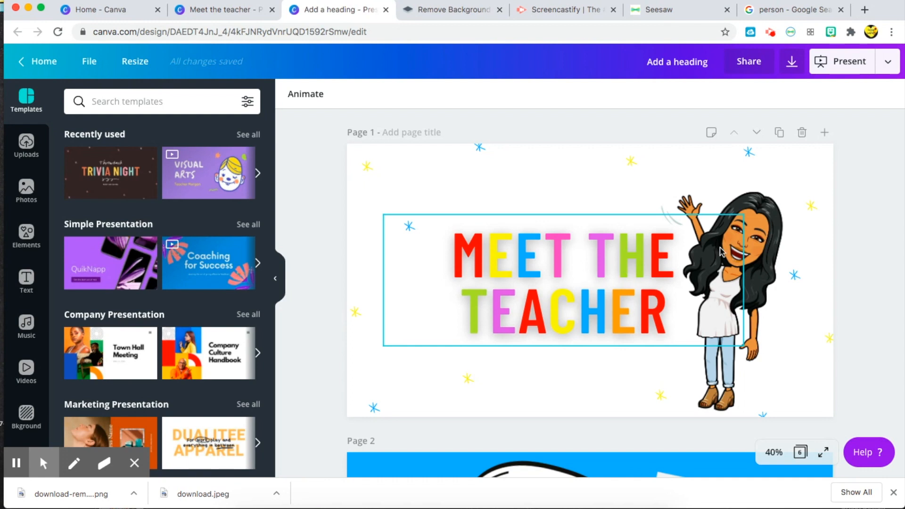
left_click(875, 271)
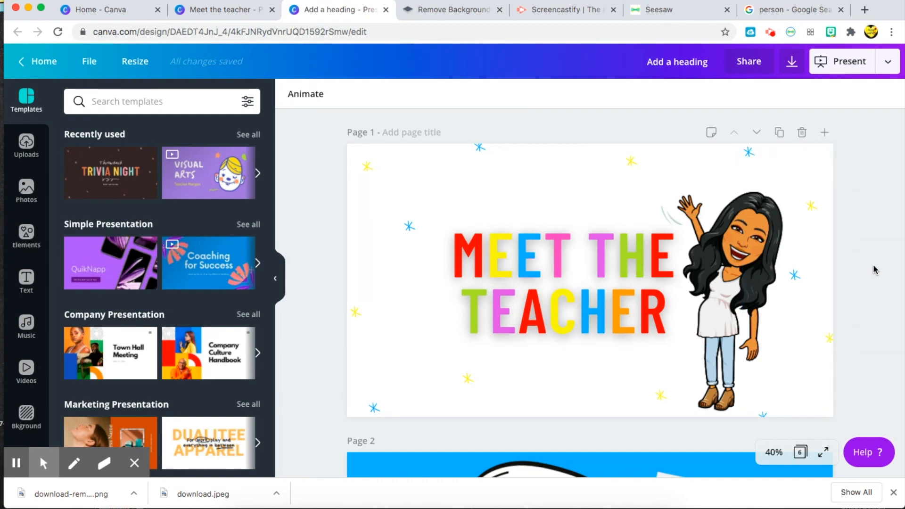
mouse_move(288, 419)
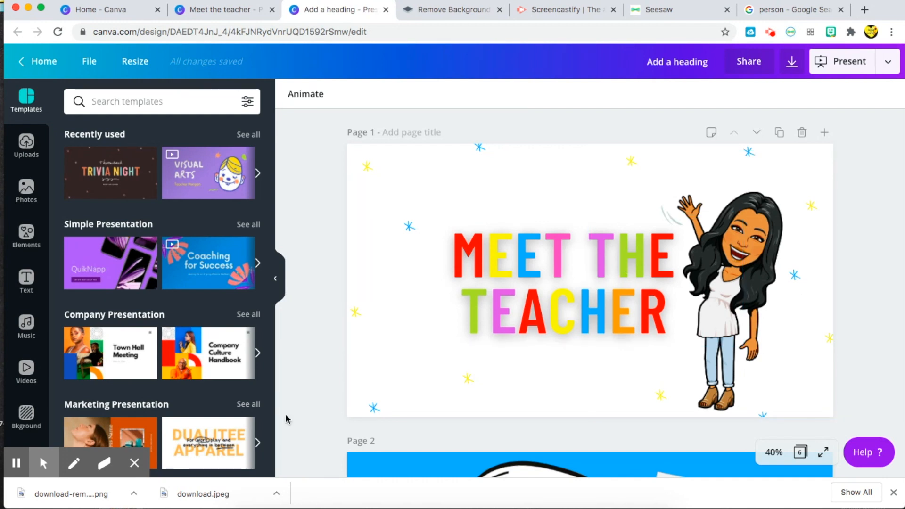